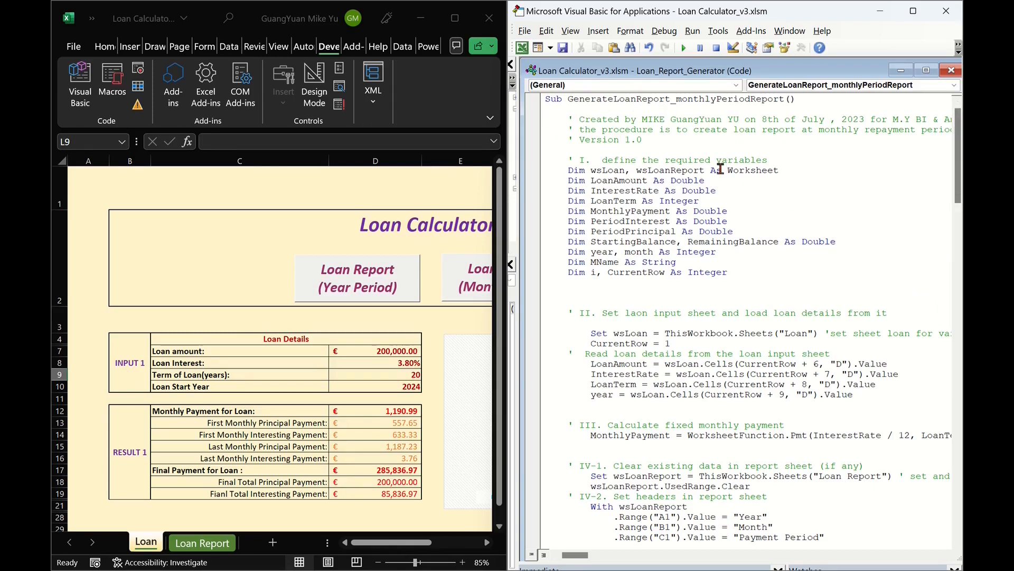
Step: Scroll through GenerateLoanReport_monthlyPeriodReport from declarations to its completion message
{"action": "scroll", "scroll_direction": "down", "scroll_amount": 3}
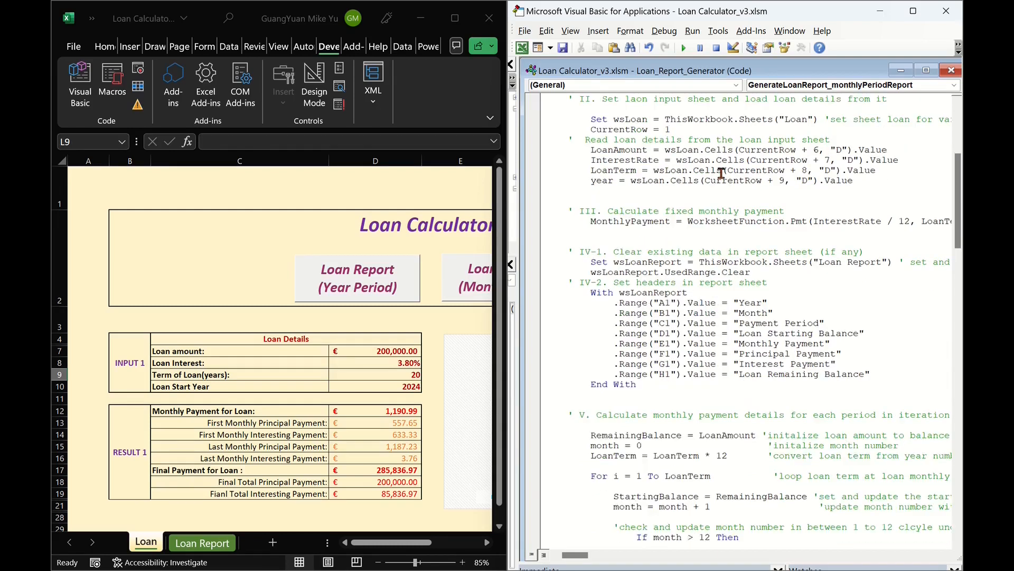
{"action": "scroll", "scroll_direction": "down", "scroll_amount": 3}
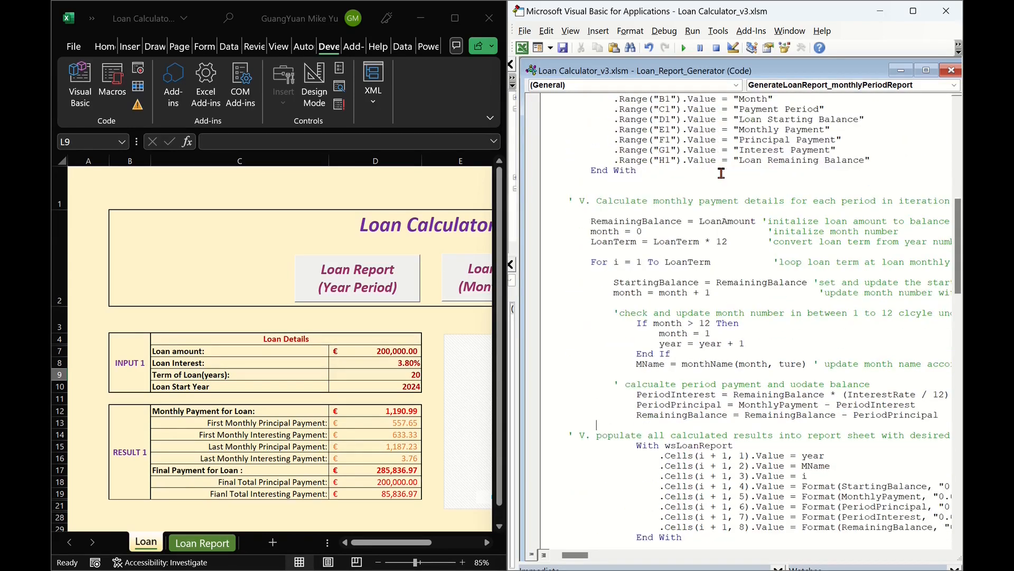
{"action": "scroll", "scroll_direction": "down", "scroll_amount": 3}
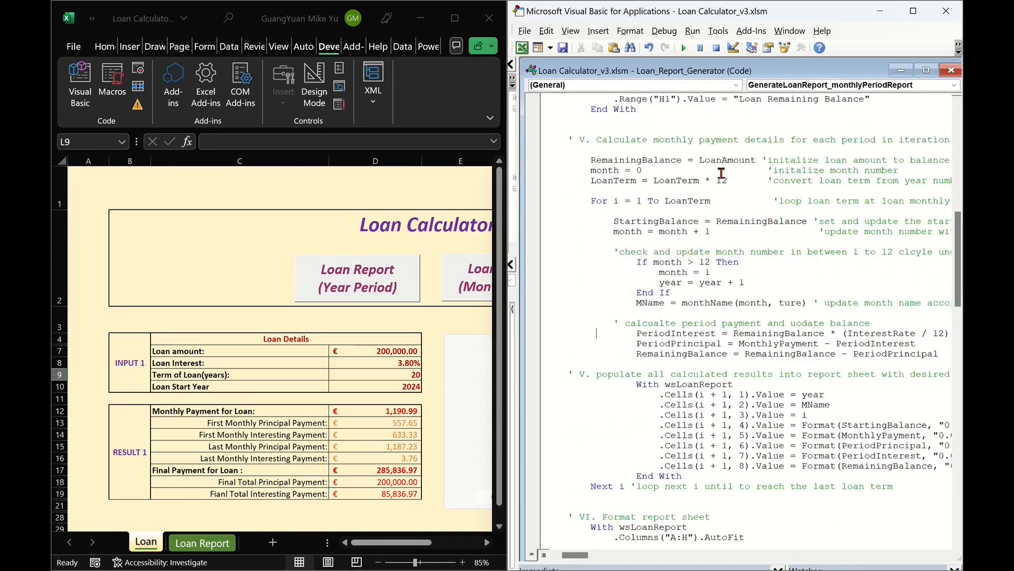
{"action": "scroll", "scroll_direction": "down", "scroll_amount": 3}
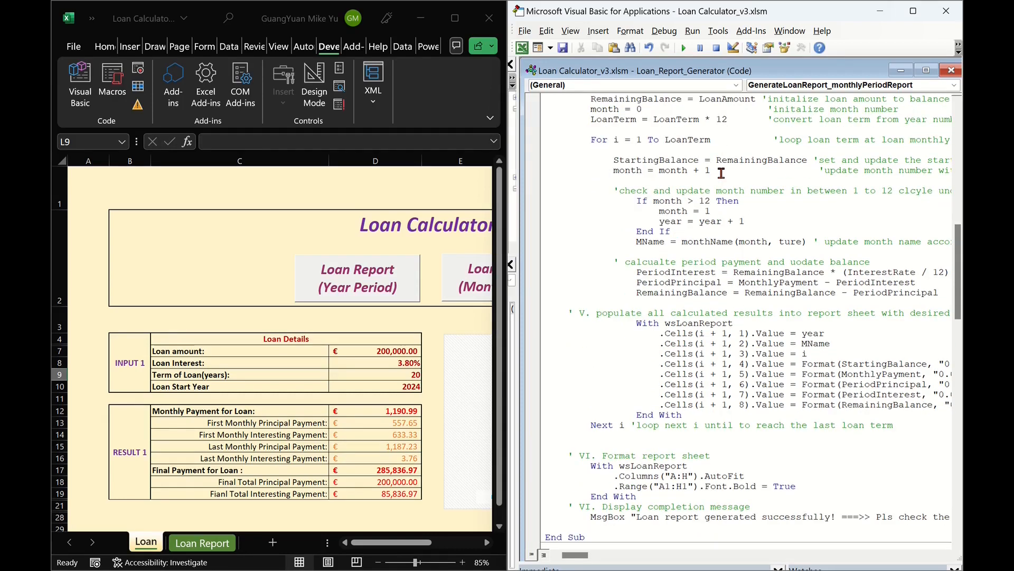
{"action": "mouse_move", "coordinate": [723, 184]}
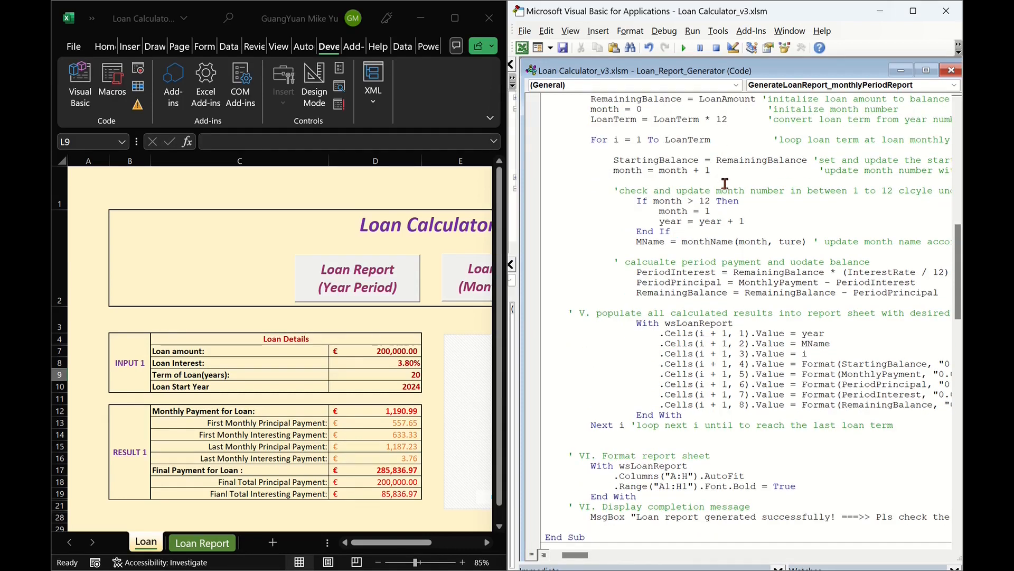
{"action": "scroll", "scroll_direction": "up", "scroll_amount": 3}
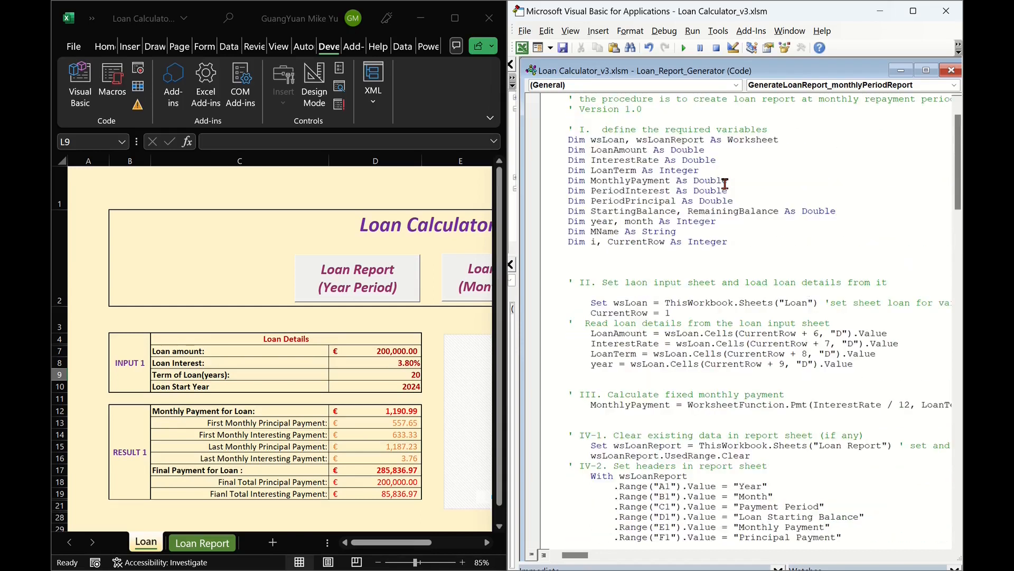
{"action": "scroll", "scroll_direction": "up", "scroll_amount": 3}
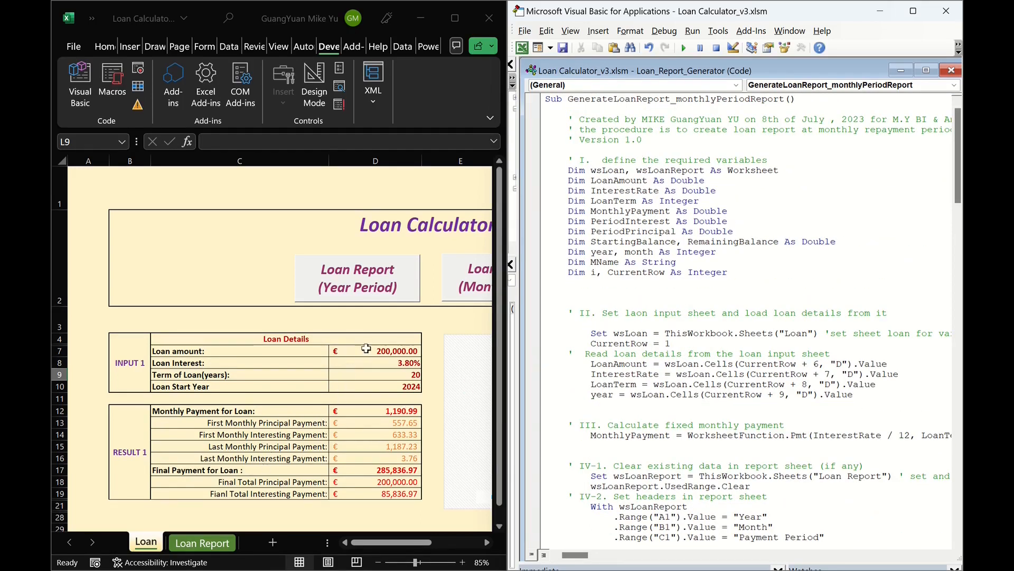
{"action": "mouse_move", "coordinate": [411, 376]}
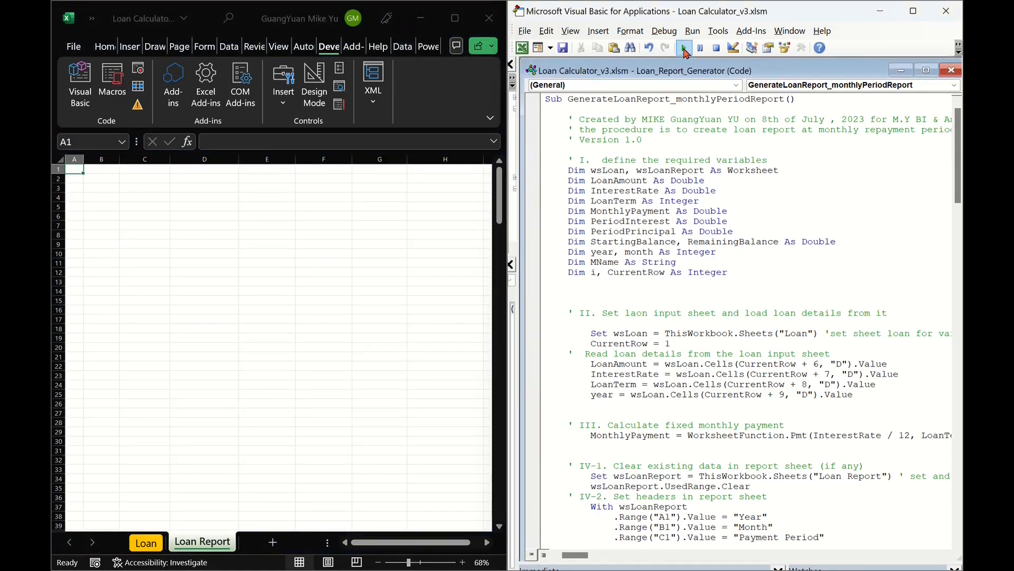
Step: Run the monthly macro, dismiss its message, and scroll the January 2024–2042 schedule
{"action": "left_click", "coordinate": [683, 47]}
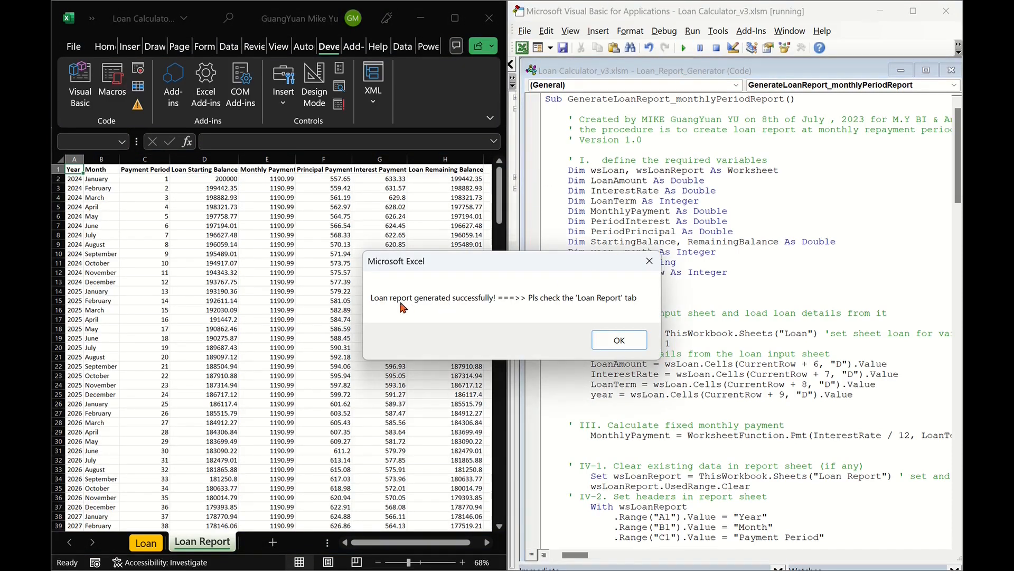
{"action": "left_click", "coordinate": [617, 340]}
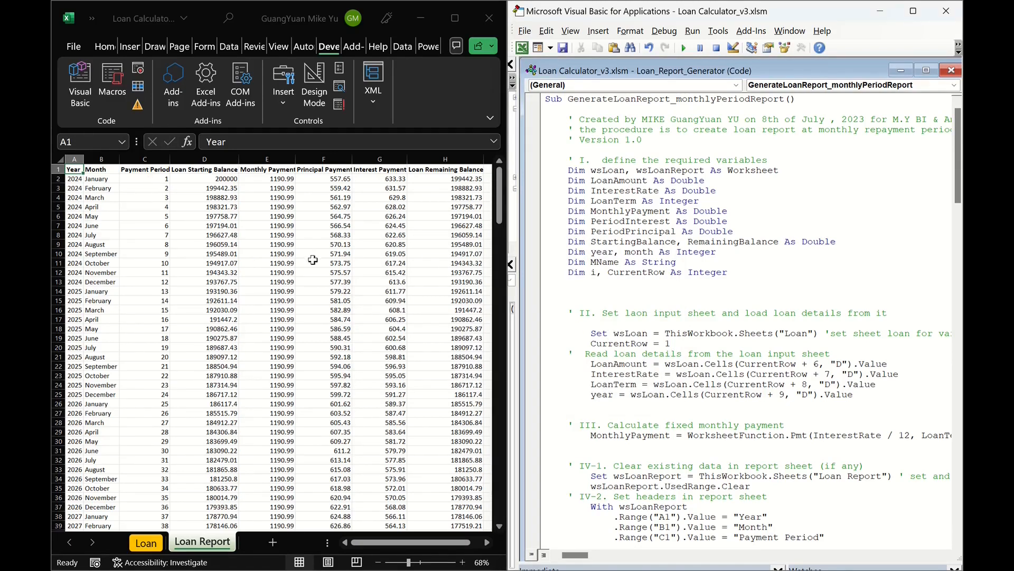
{"action": "scroll", "scroll_direction": "down", "scroll_amount": 3}
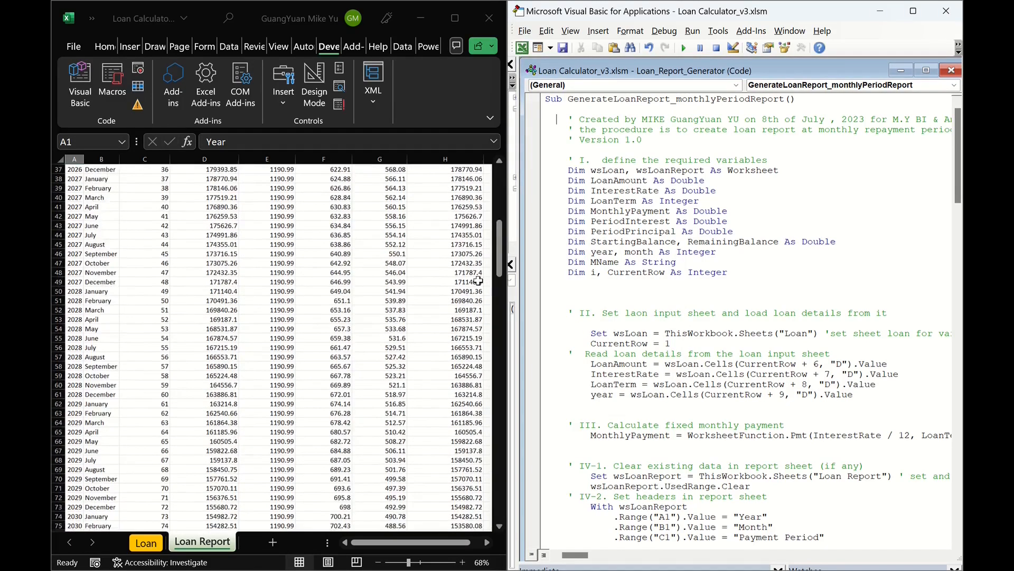
{"action": "scroll", "scroll_direction": "down", "scroll_amount": 3}
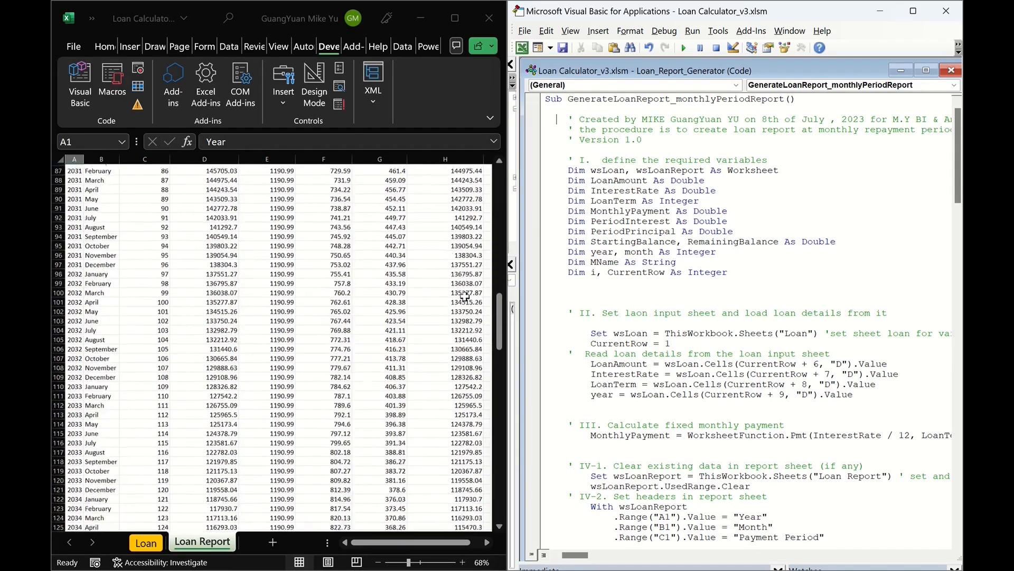
{"action": "scroll", "scroll_direction": "down", "scroll_amount": 3}
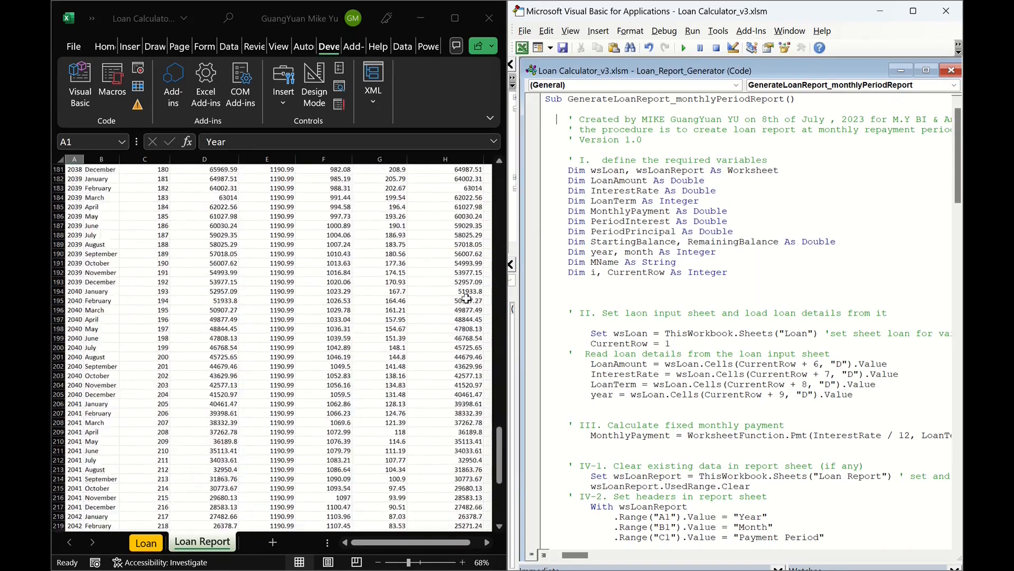
{"action": "scroll", "scroll_direction": "down", "scroll_amount": 3}
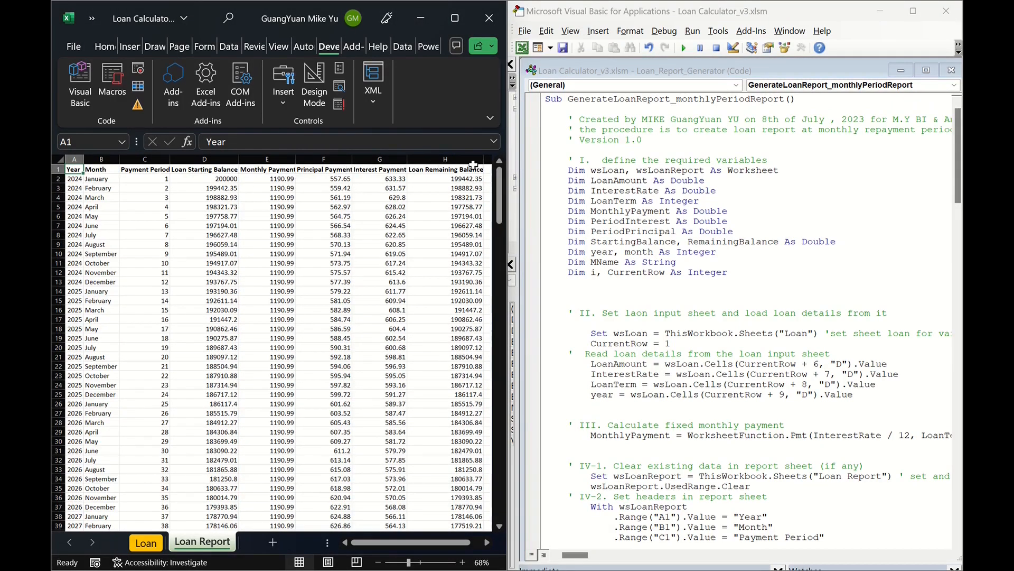
{"action": "mouse_move", "coordinate": [853, 217]}
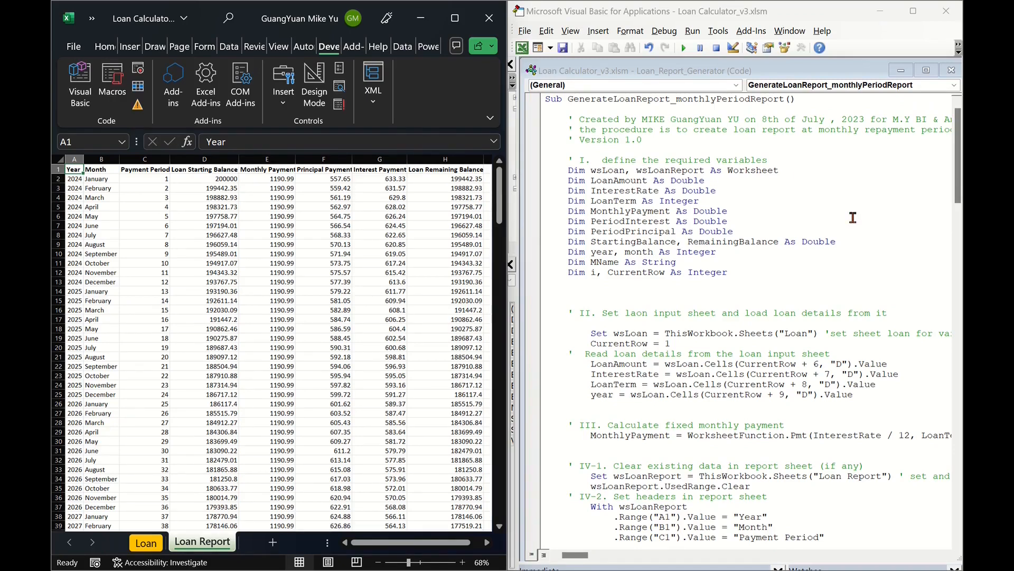
Step: Scroll to GenerateLoanReport_AggregatedYearlyPeriodReport, check the Loan sheet inputs, and return to Loan Report
{"action": "scroll", "scroll_direction": "down", "scroll_amount": 3}
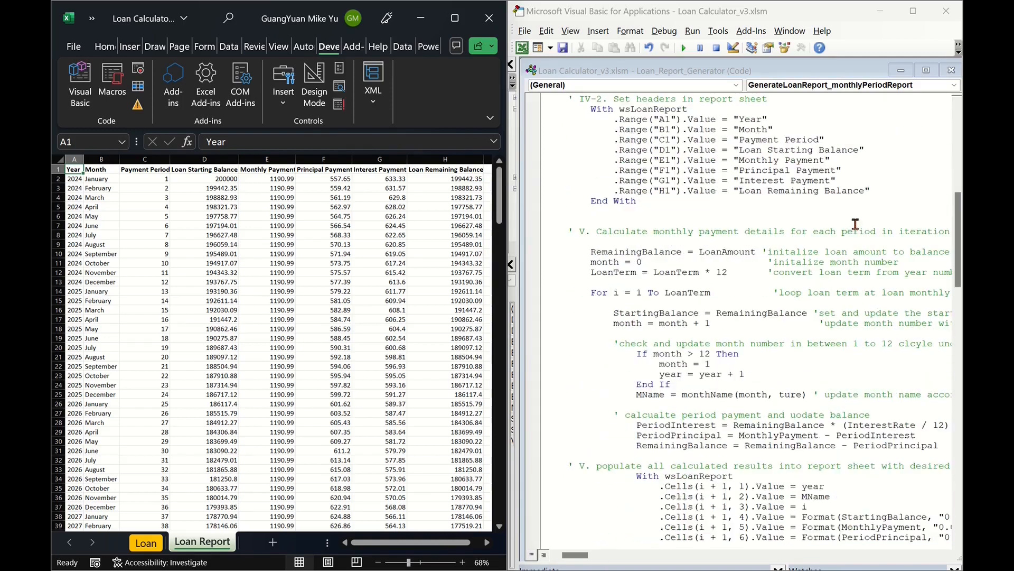
{"action": "scroll", "scroll_direction": "down", "scroll_amount": 3}
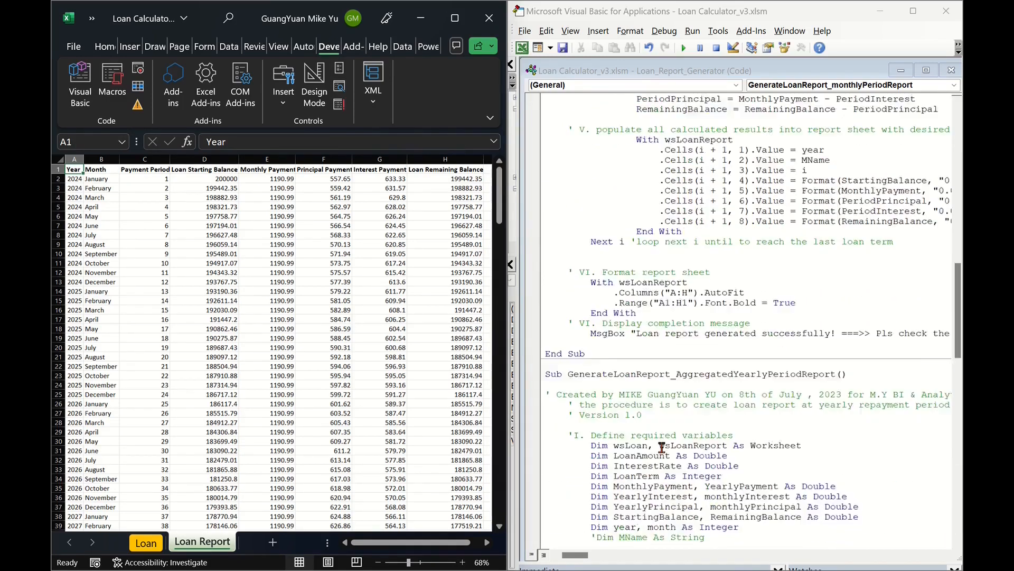
{"action": "scroll", "scroll_direction": "down", "scroll_amount": 3}
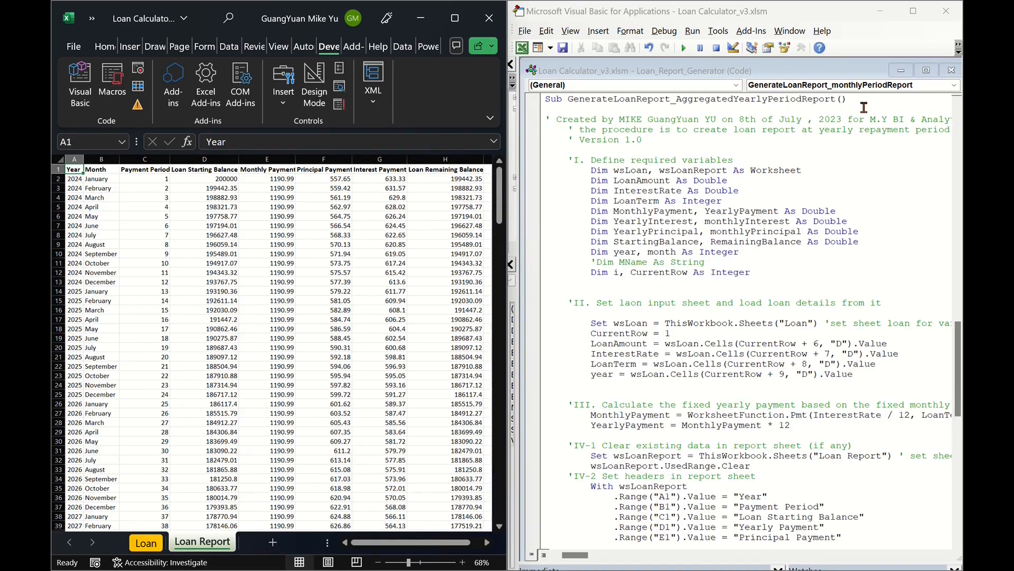
{"action": "scroll", "scroll_direction": "down", "scroll_amount": 3}
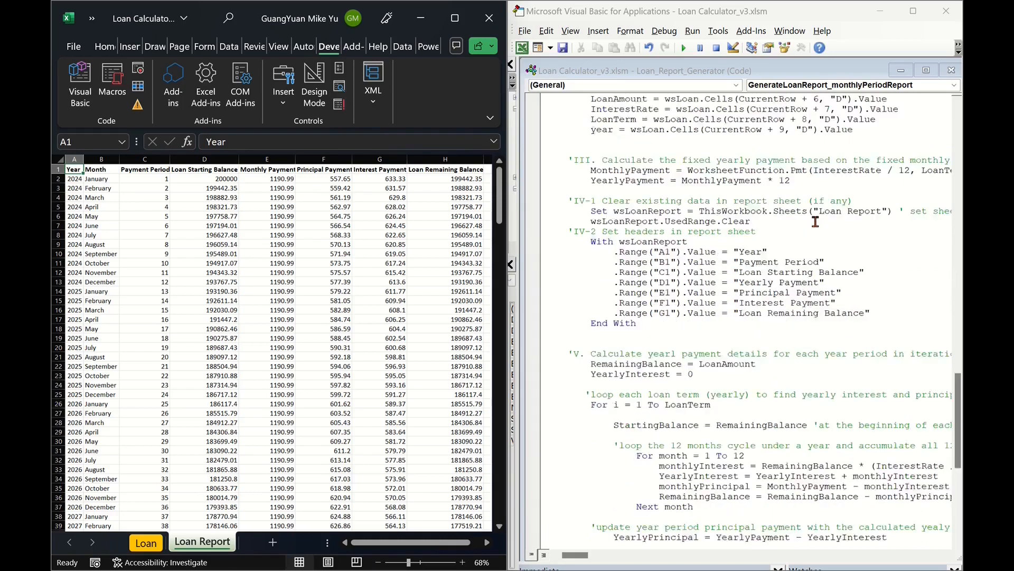
{"action": "scroll", "scroll_direction": "down", "scroll_amount": 3}
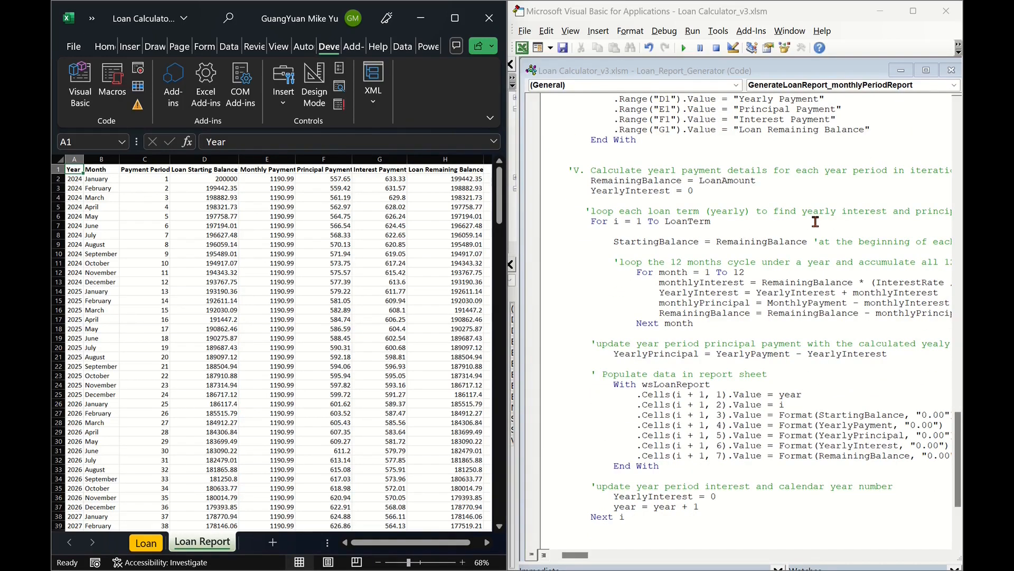
{"action": "scroll", "scroll_direction": "down", "scroll_amount": 3}
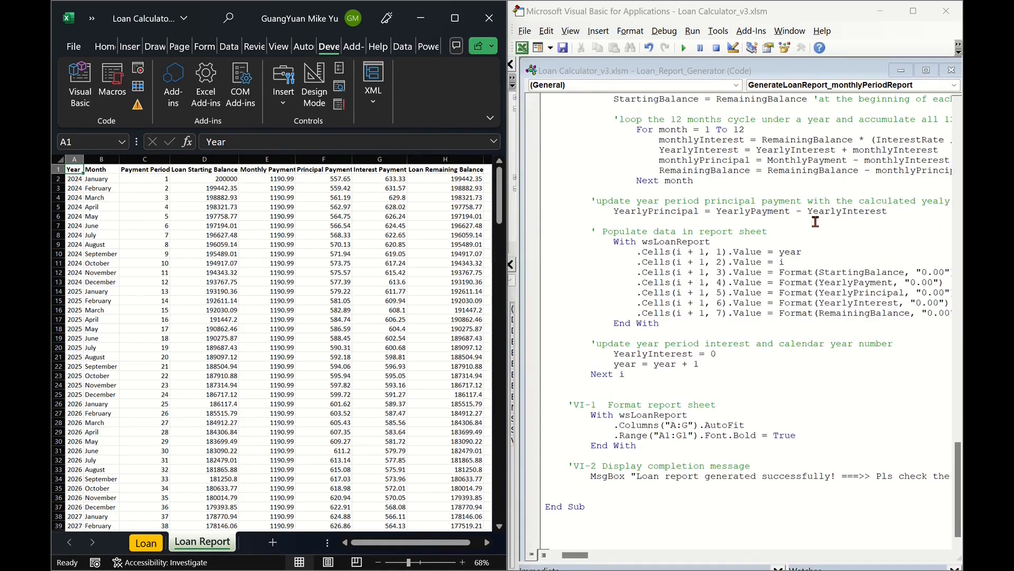
{"action": "scroll", "scroll_direction": "up", "scroll_amount": 3}
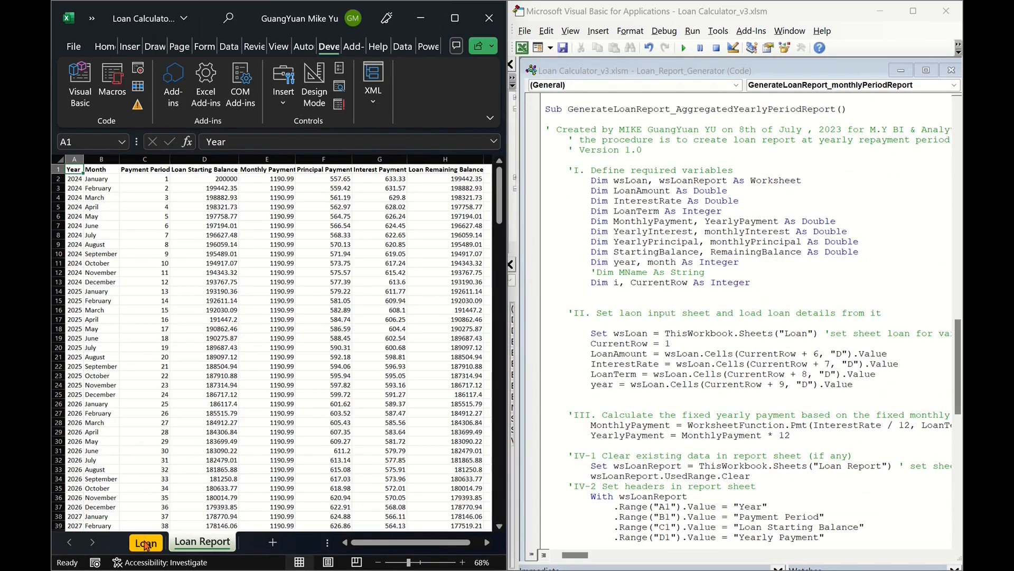
{"action": "left_click", "coordinate": [146, 542]}
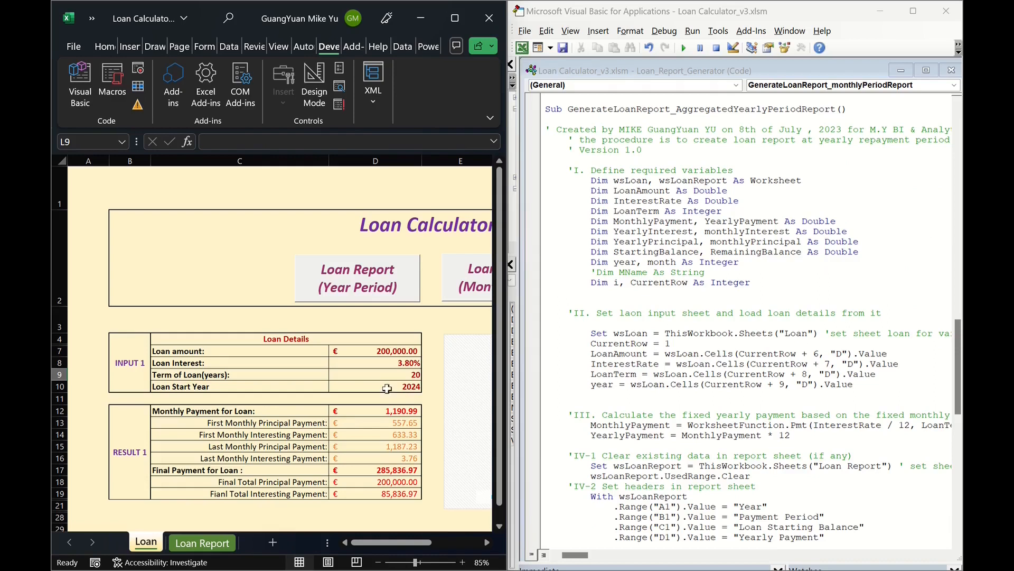
{"action": "left_click", "coordinate": [203, 542]}
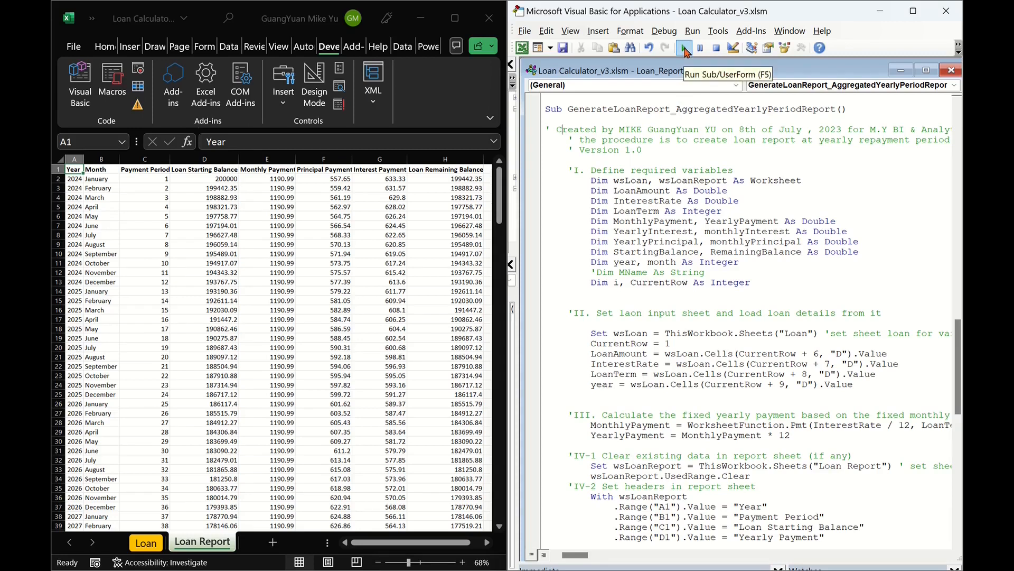
Step: Run the yearly aggregated macro and dismiss the report generated message
{"action": "left_click", "coordinate": [684, 47]}
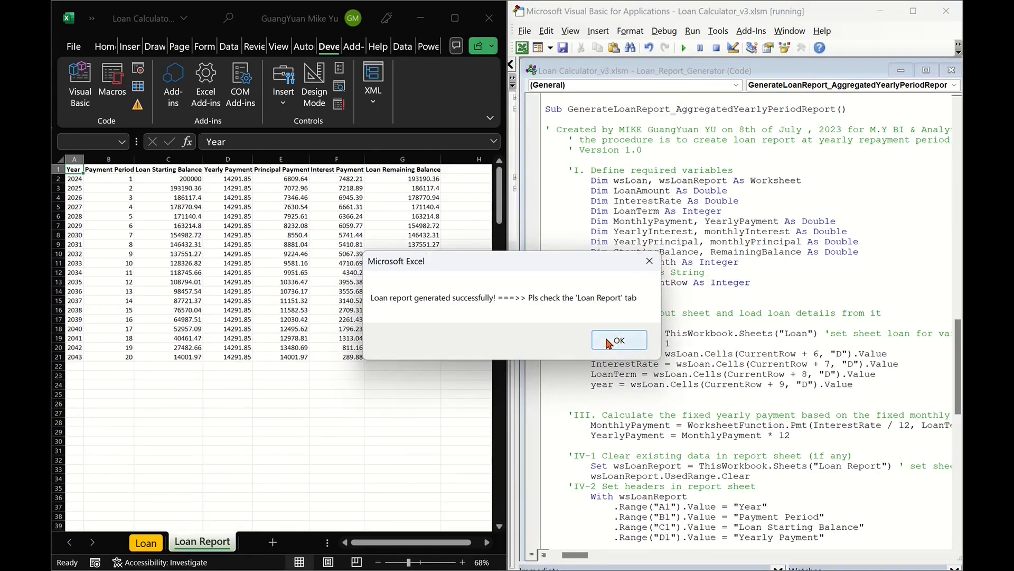
{"action": "left_click", "coordinate": [617, 340]}
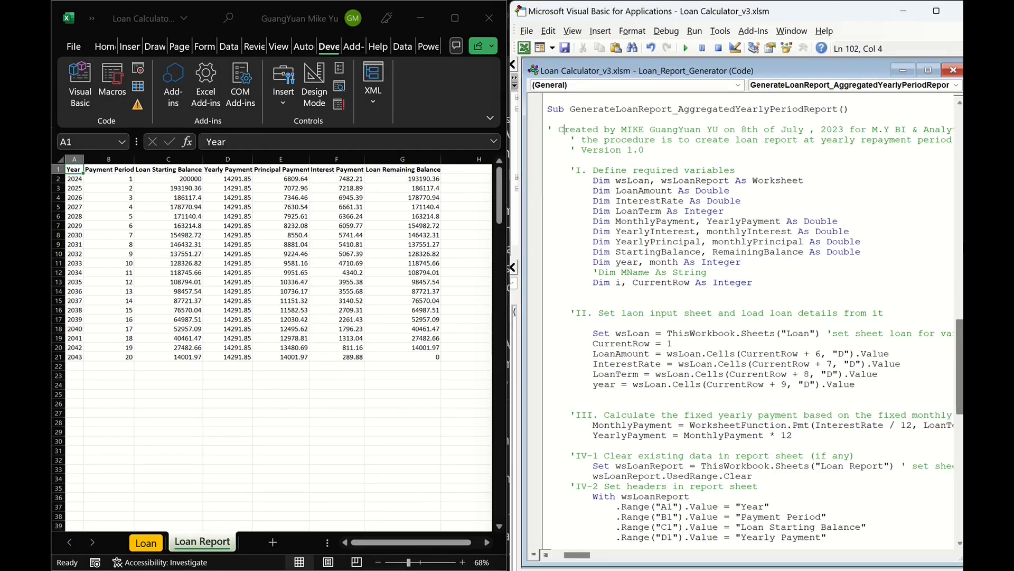
{"action": "mouse_move", "coordinate": [960, 242]}
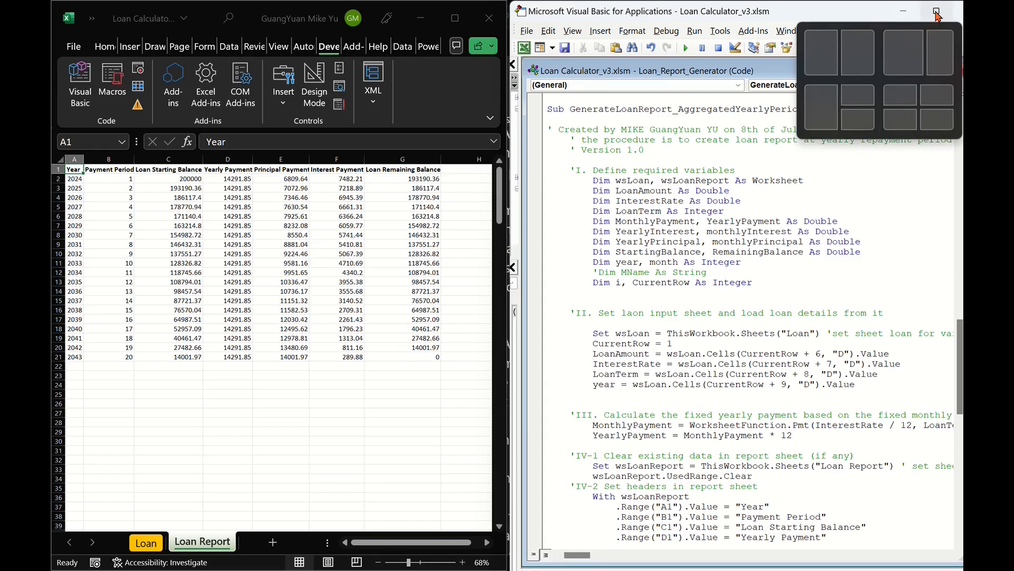
Step: Maximize the editor and activate the Loan Calculator_v3.1 yearly procedure window beside v3
{"action": "left_click", "coordinate": [936, 11]}
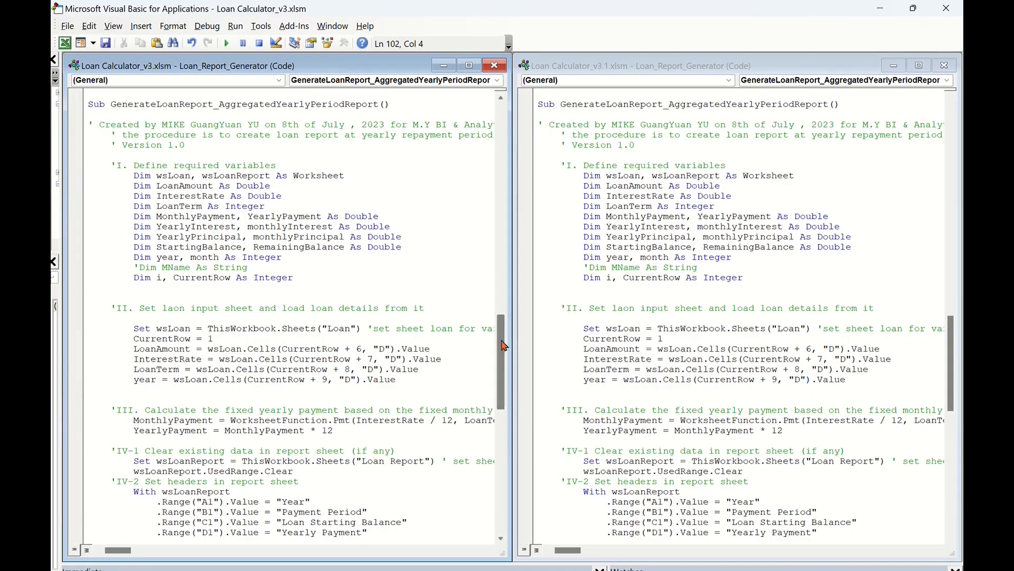
{"action": "scroll", "scroll_direction": "up", "scroll_amount": 3}
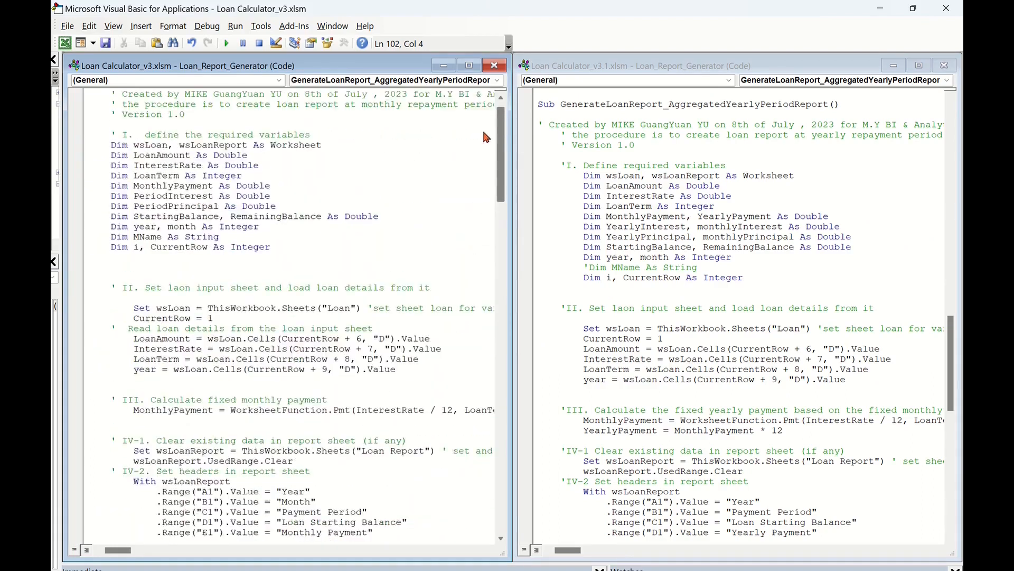
{"action": "scroll", "scroll_direction": "up", "scroll_amount": 3}
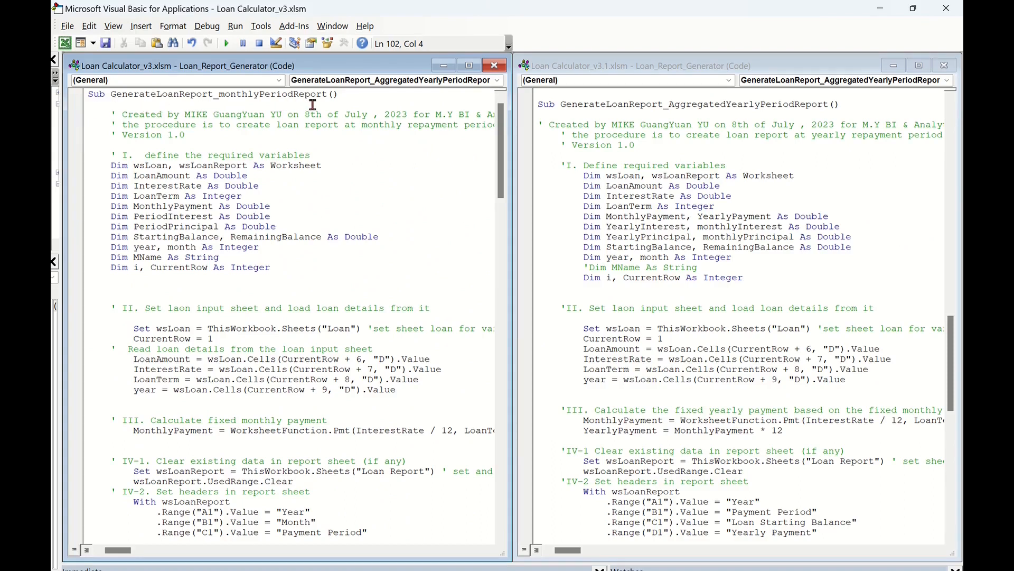
{"action": "mouse_move", "coordinate": [533, 127]}
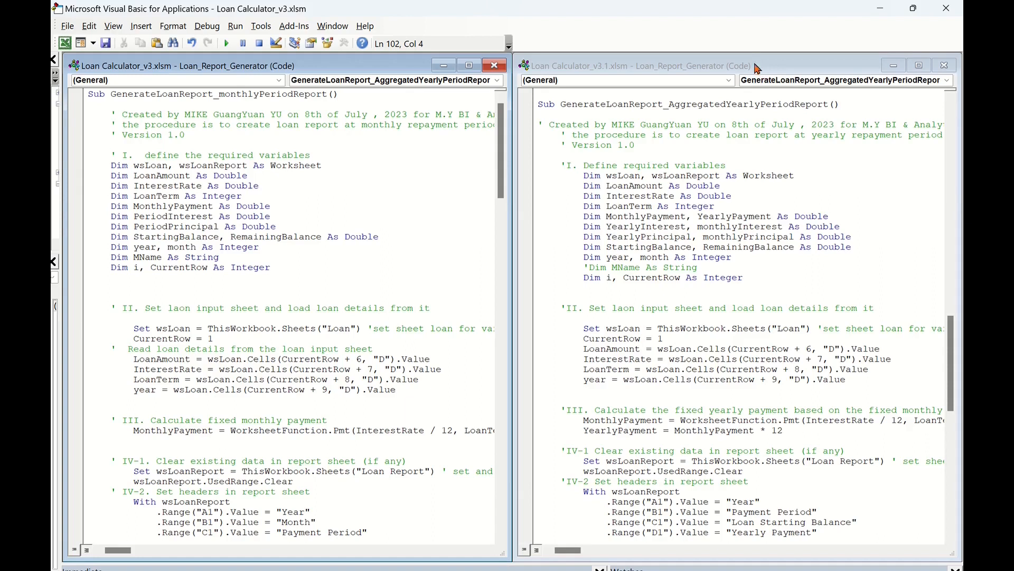
{"action": "left_click", "coordinate": [795, 176]}
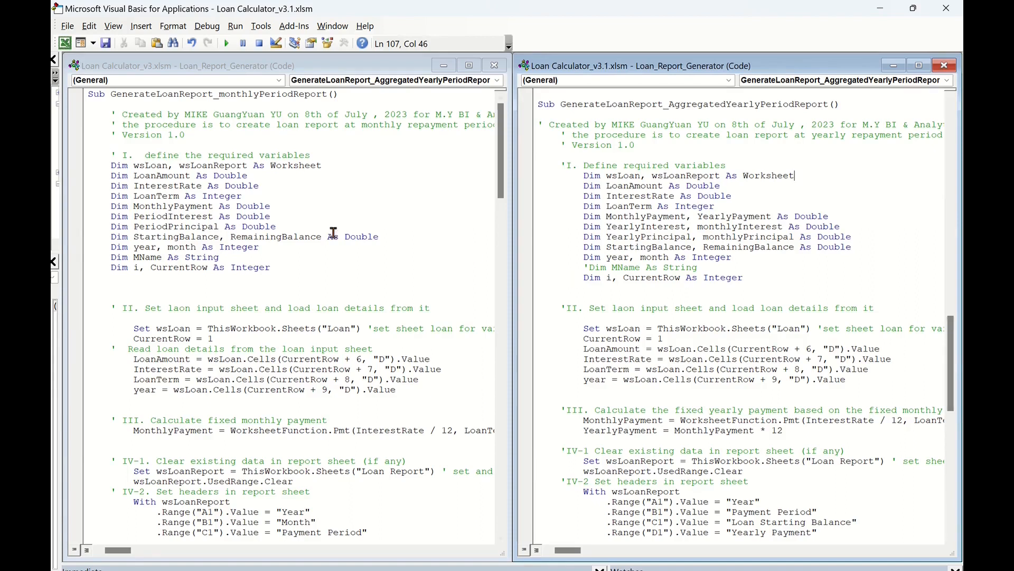
{"action": "mouse_move", "coordinate": [219, 167]}
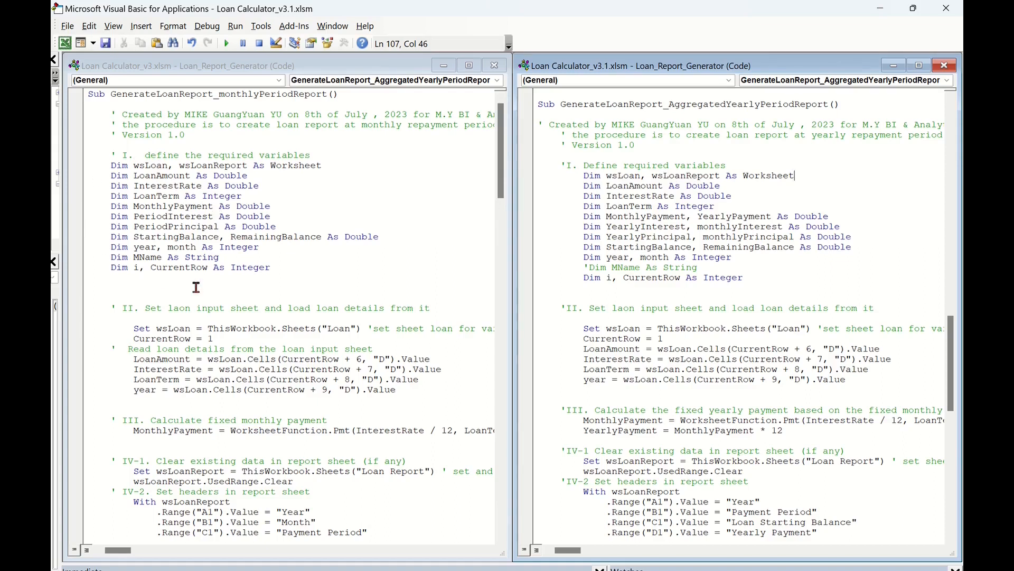
{"action": "mouse_move", "coordinate": [610, 190]}
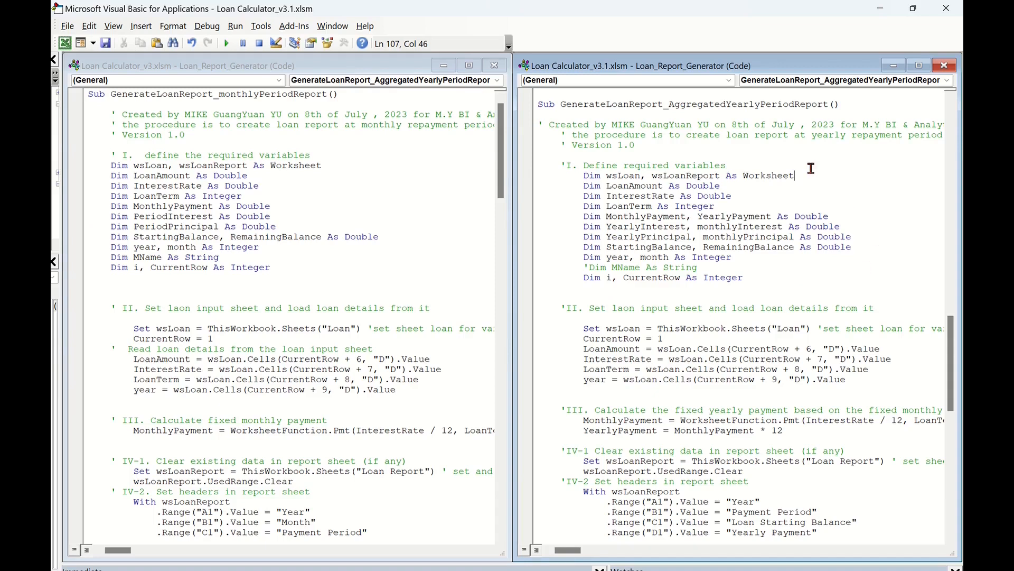
{"action": "mouse_move", "coordinate": [373, 287]}
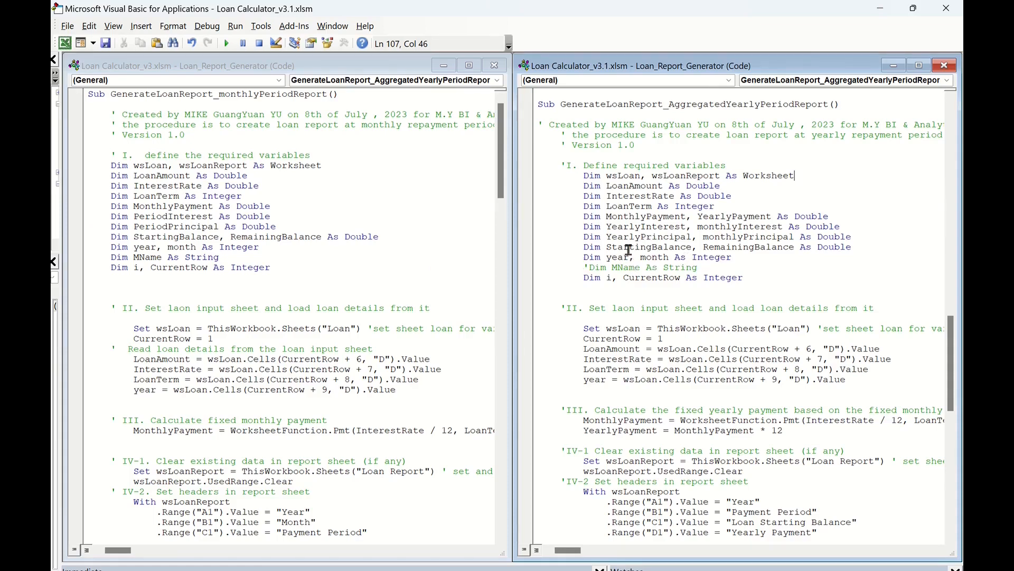
{"action": "mouse_move", "coordinate": [626, 226]}
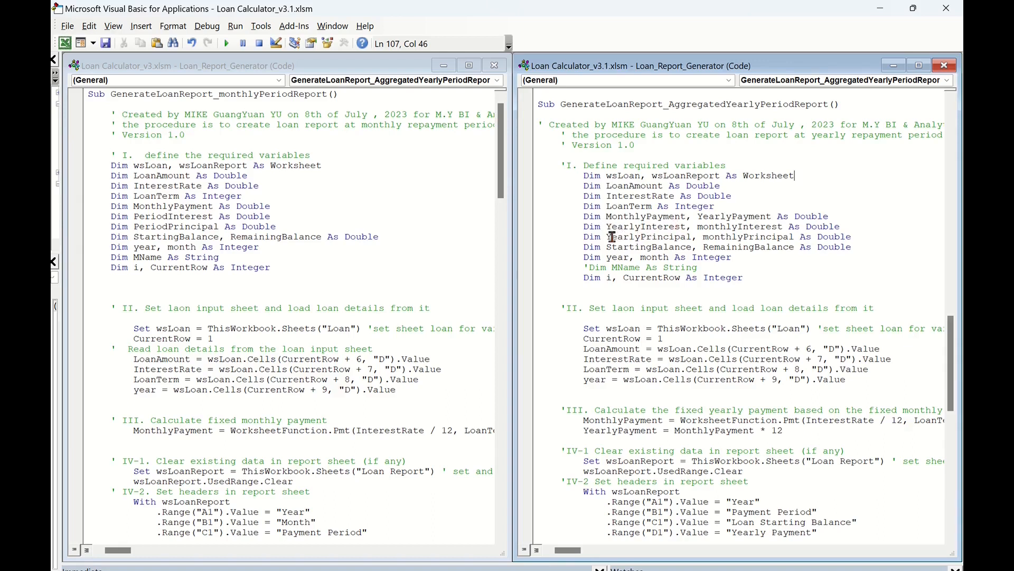
{"action": "mouse_move", "coordinate": [672, 236]}
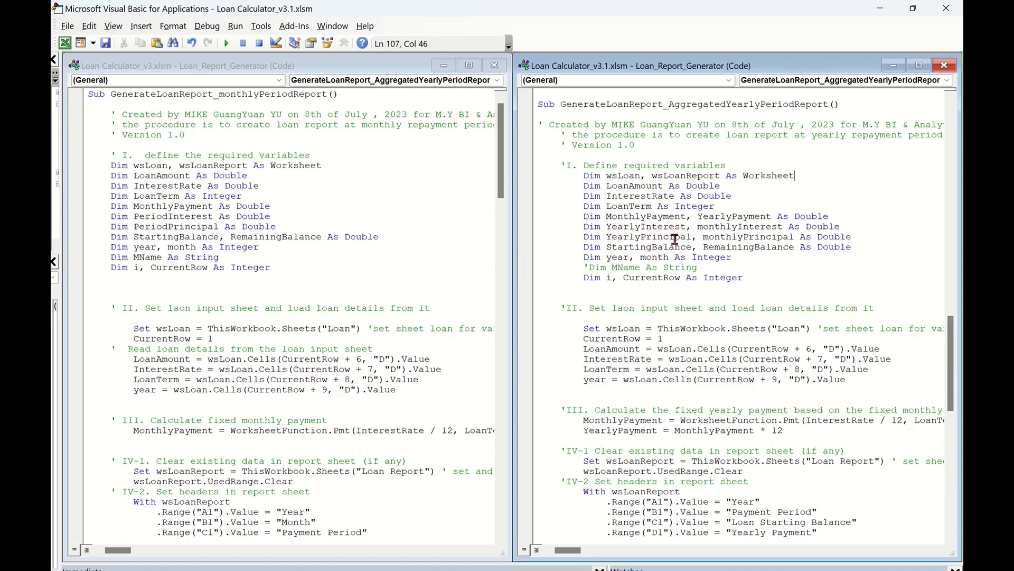
{"action": "mouse_move", "coordinate": [550, 267]}
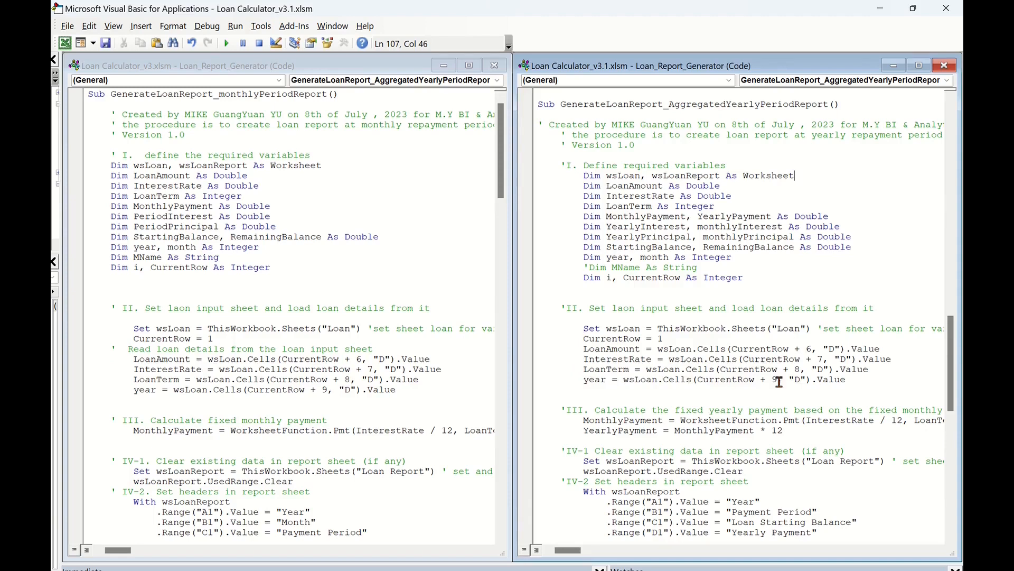
{"action": "mouse_move", "coordinate": [911, 383]}
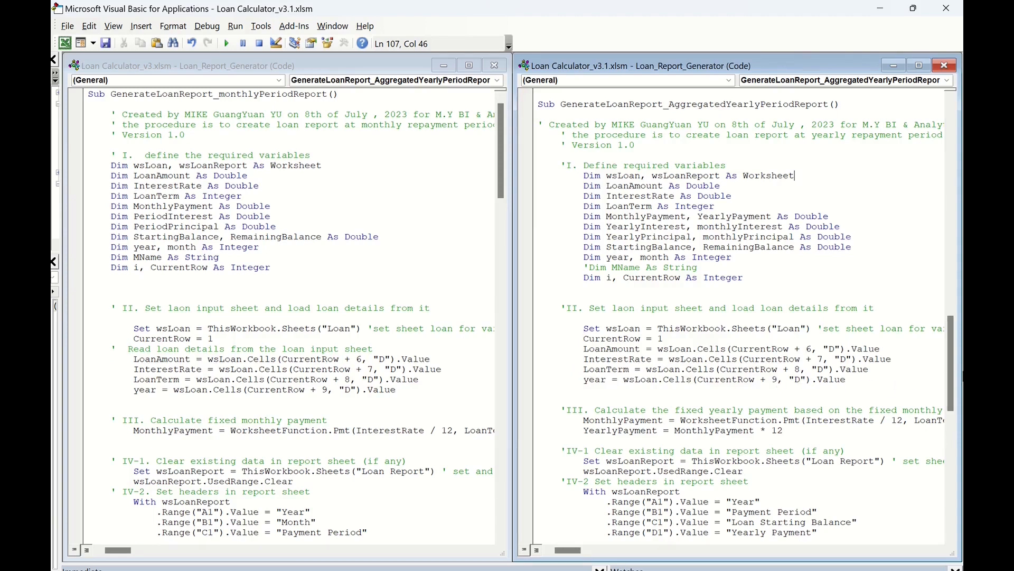
{"action": "scroll", "scroll_direction": "down", "scroll_amount": 3}
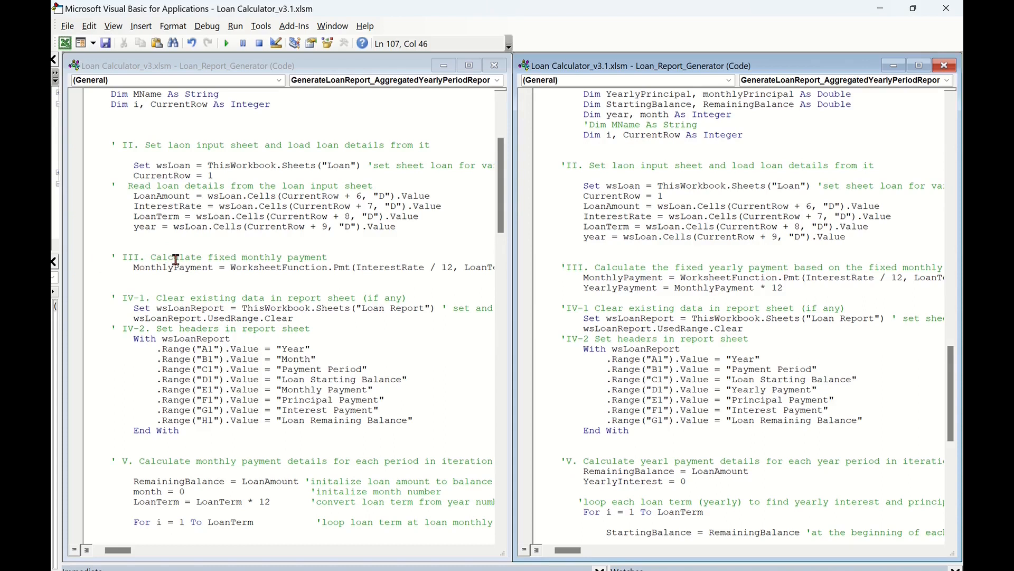
{"action": "mouse_move", "coordinate": [400, 265]}
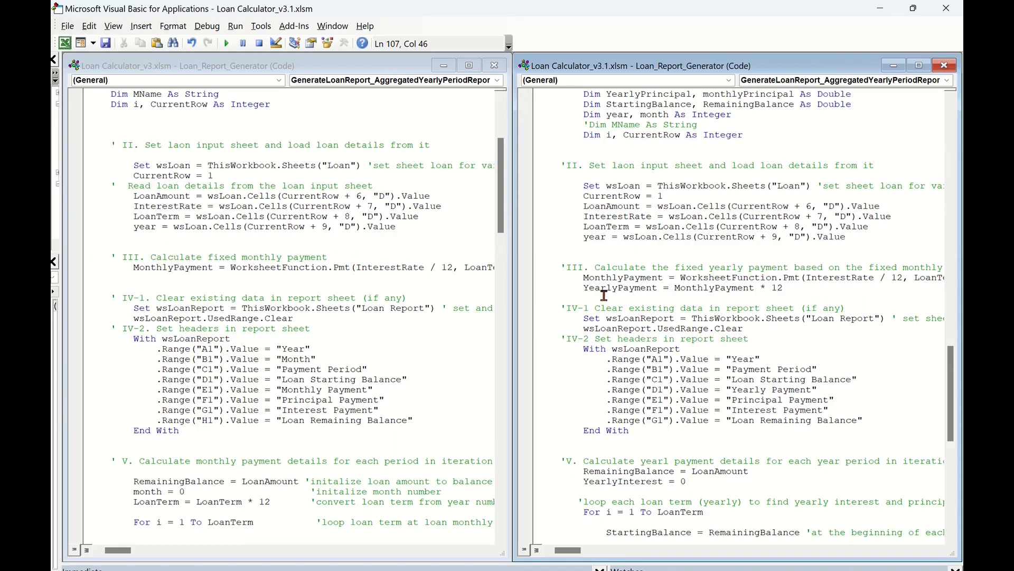
{"action": "mouse_move", "coordinate": [555, 267]}
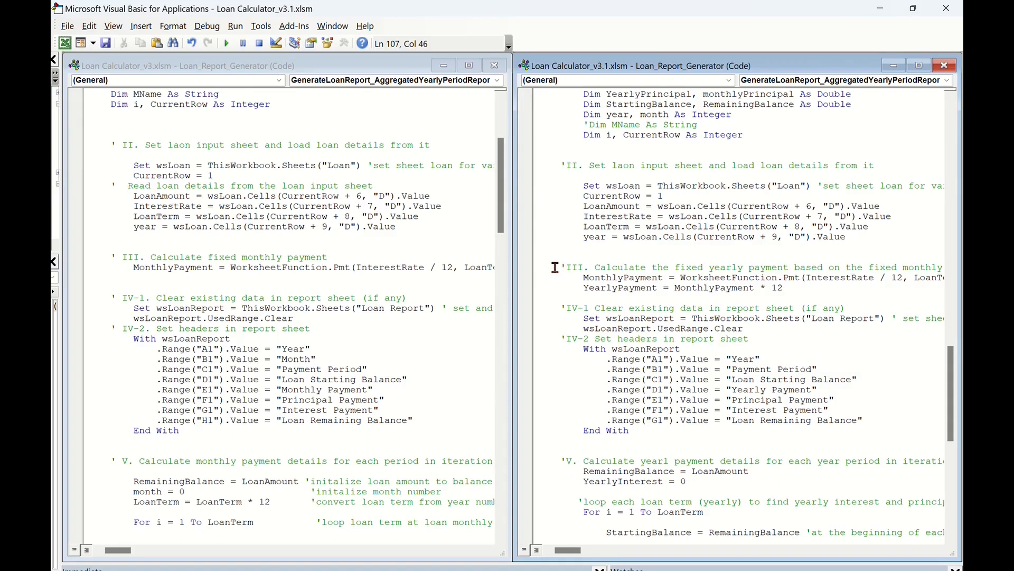
{"action": "mouse_move", "coordinate": [613, 268]}
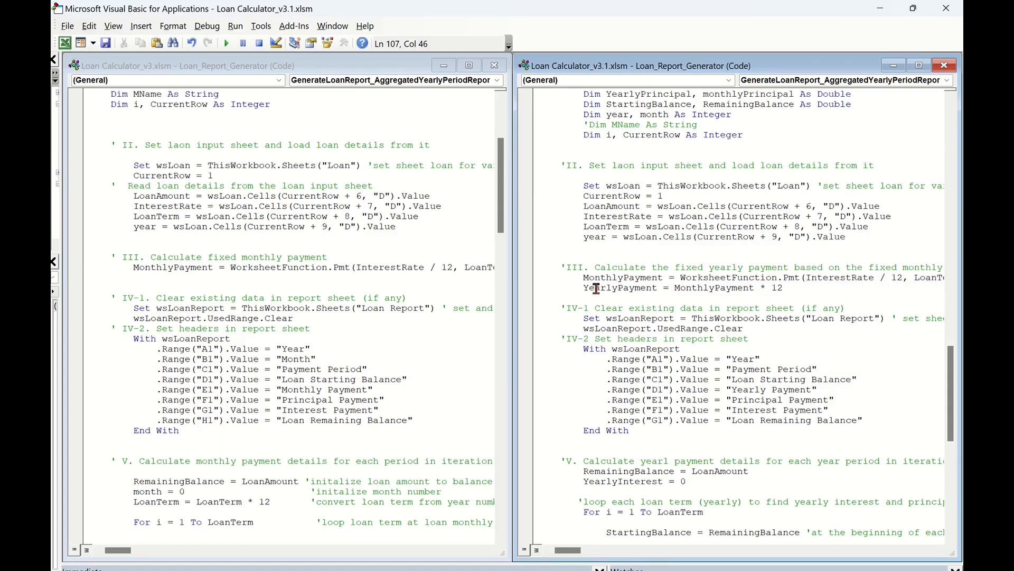
{"action": "mouse_move", "coordinate": [728, 299]}
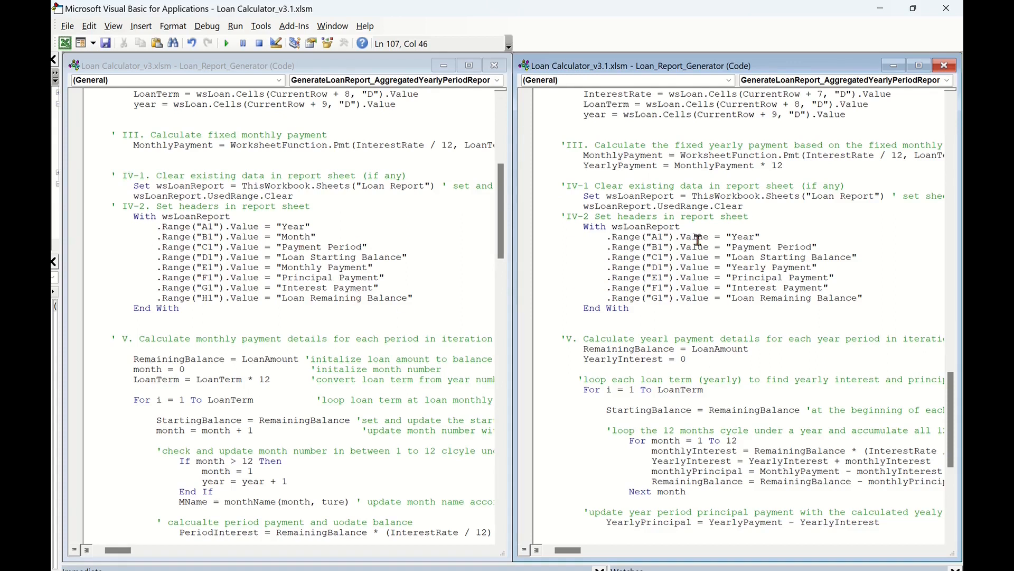
{"action": "mouse_move", "coordinate": [767, 236]}
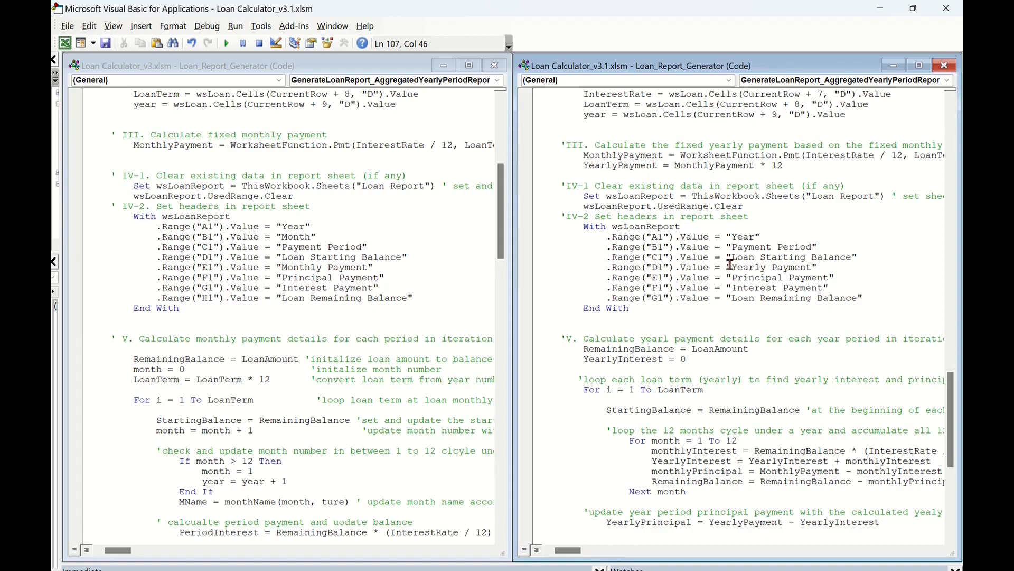
{"action": "mouse_move", "coordinate": [769, 267]}
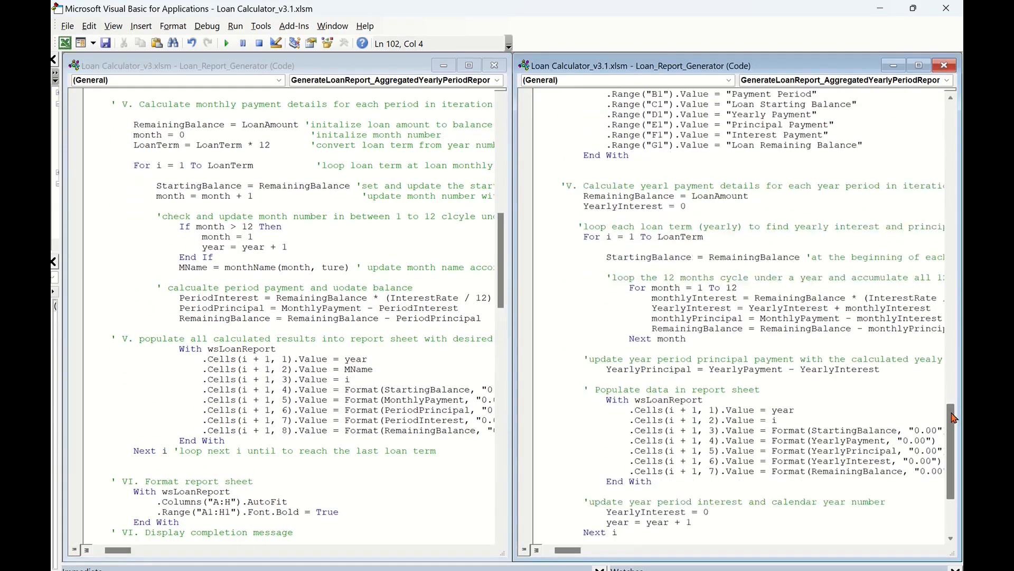
Step: Scroll down to the section V payment calculation loops
{"action": "scroll", "scroll_direction": "down", "scroll_amount": 3}
{"action": "type", "text": ".Range(\"A1:G1\").Font.Bold = True"}
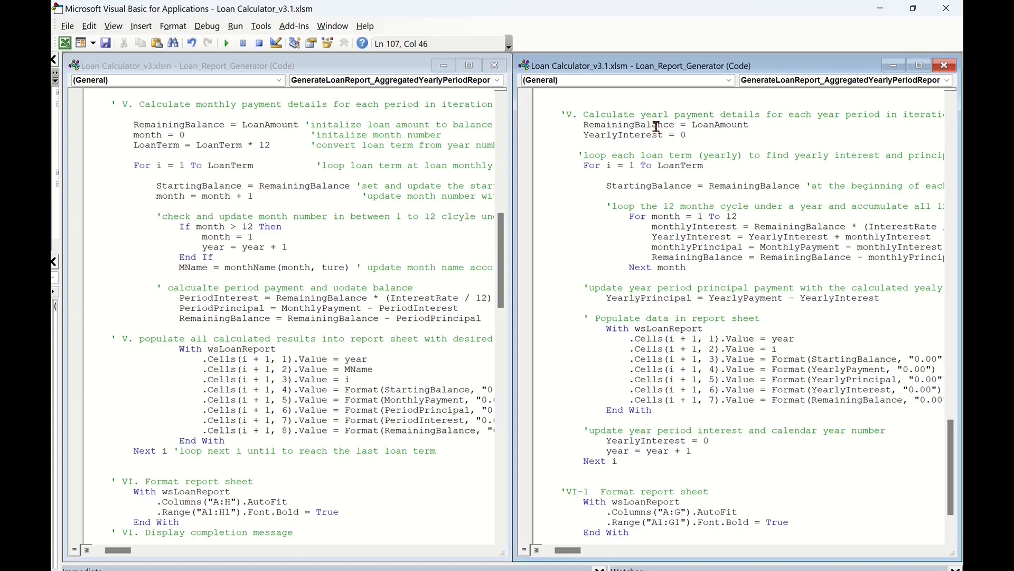
{"action": "mouse_move", "coordinate": [750, 129]}
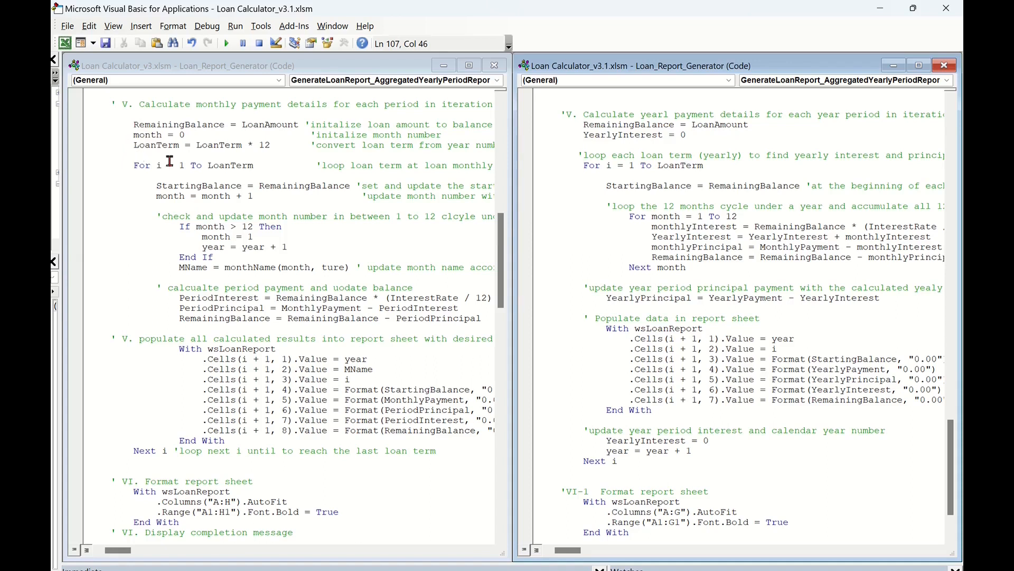
{"action": "mouse_move", "coordinate": [253, 131]}
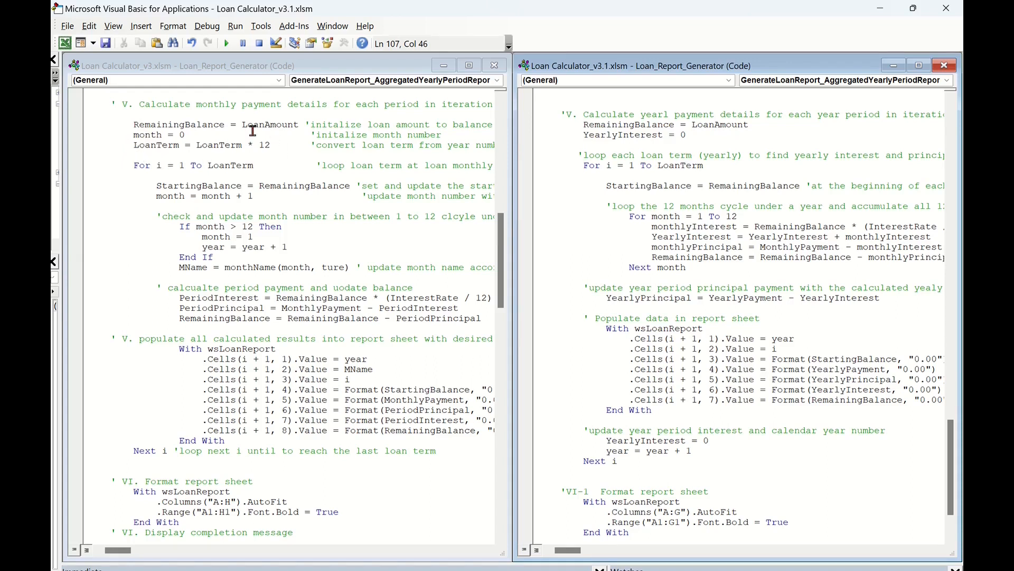
{"action": "mouse_move", "coordinate": [146, 142]}
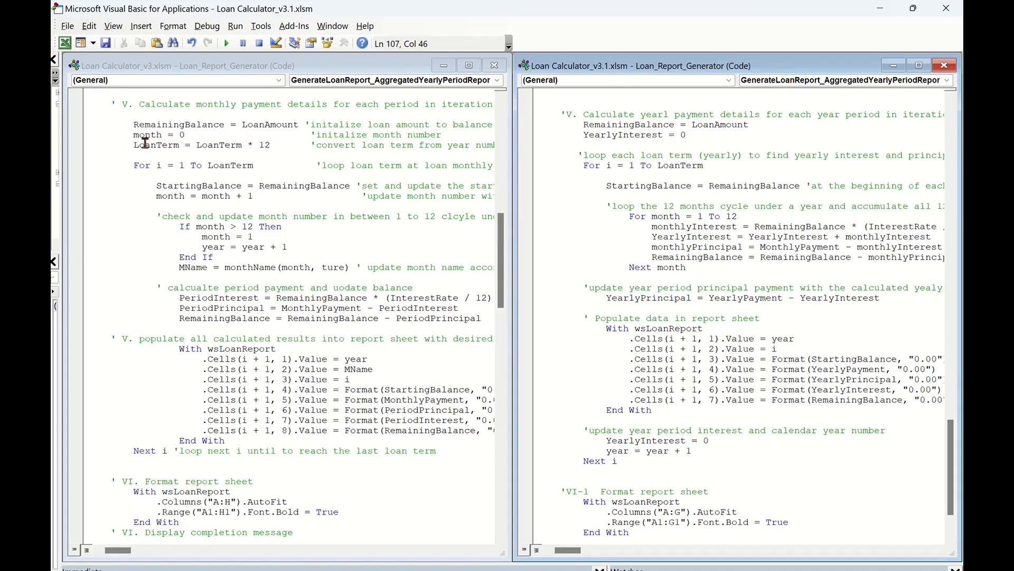
{"action": "mouse_move", "coordinate": [205, 136]}
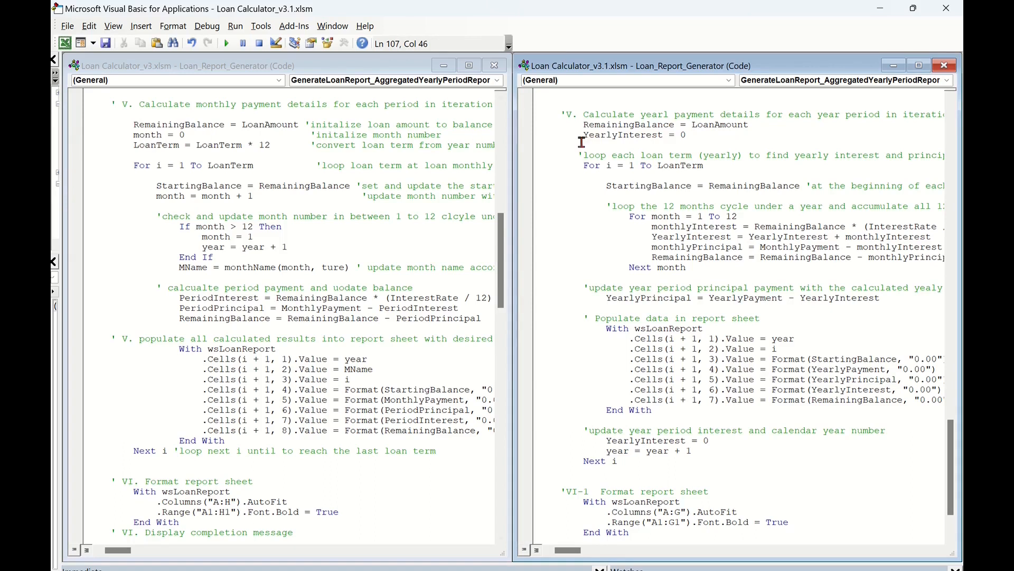
{"action": "mouse_move", "coordinate": [585, 139]}
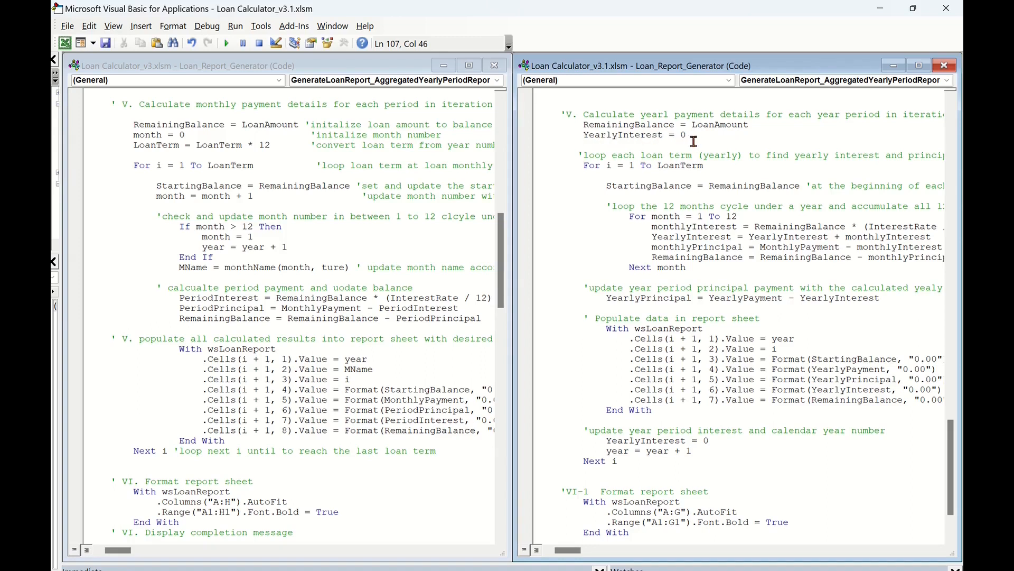
{"action": "mouse_move", "coordinate": [598, 139]}
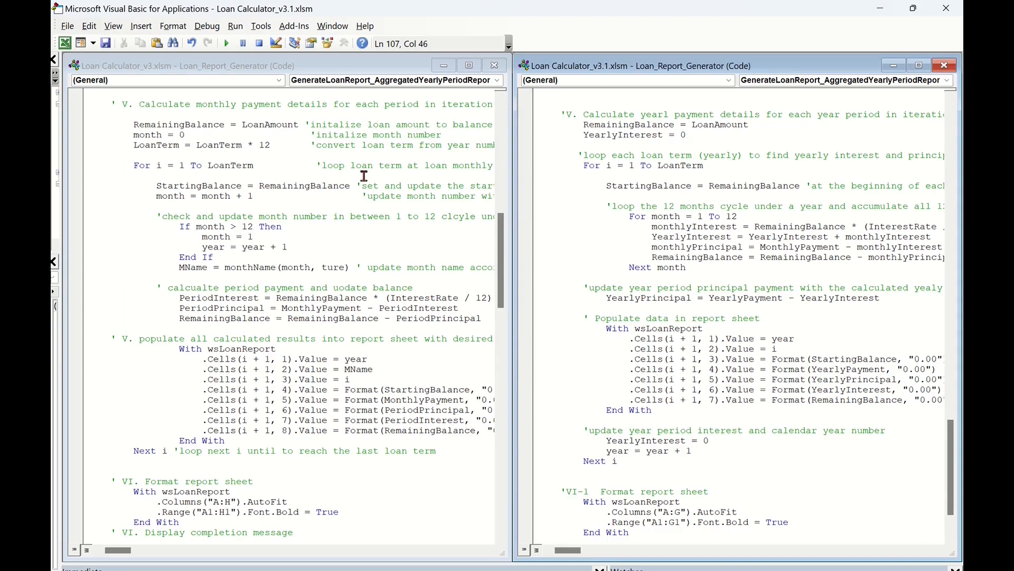
{"action": "mouse_move", "coordinate": [124, 169]}
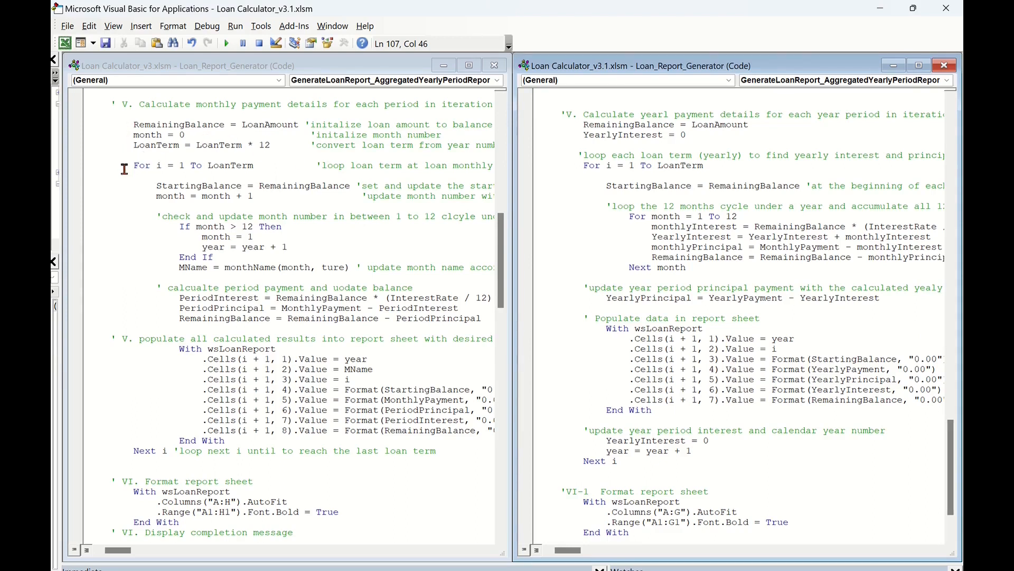
{"action": "mouse_move", "coordinate": [155, 443]}
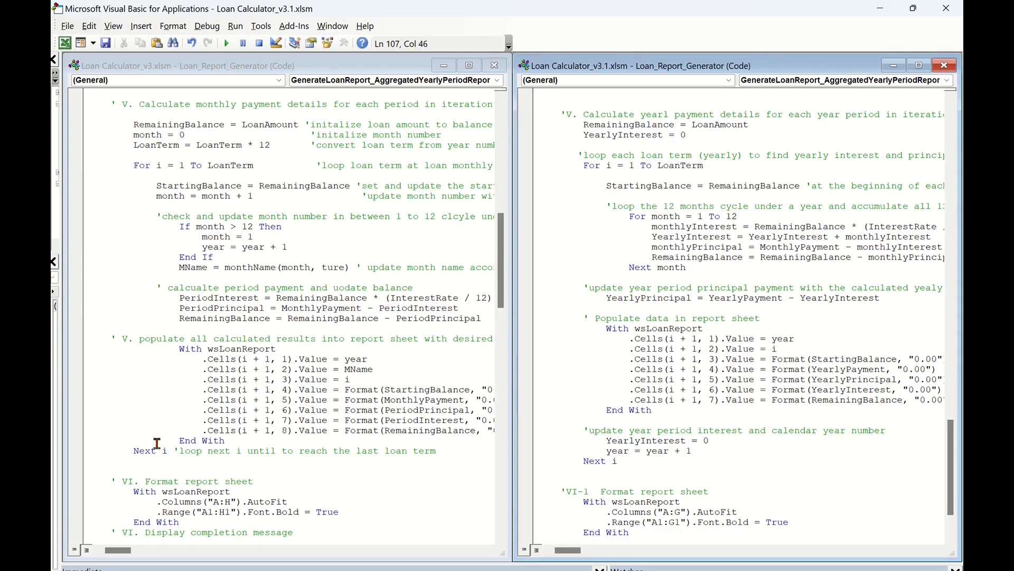
{"action": "mouse_move", "coordinate": [242, 177]}
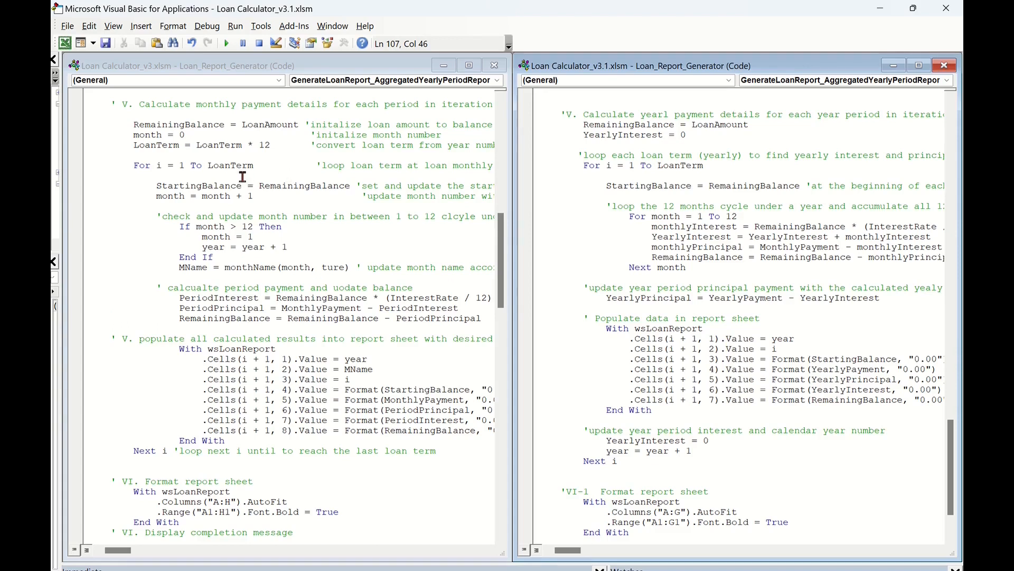
{"action": "mouse_move", "coordinate": [576, 168]}
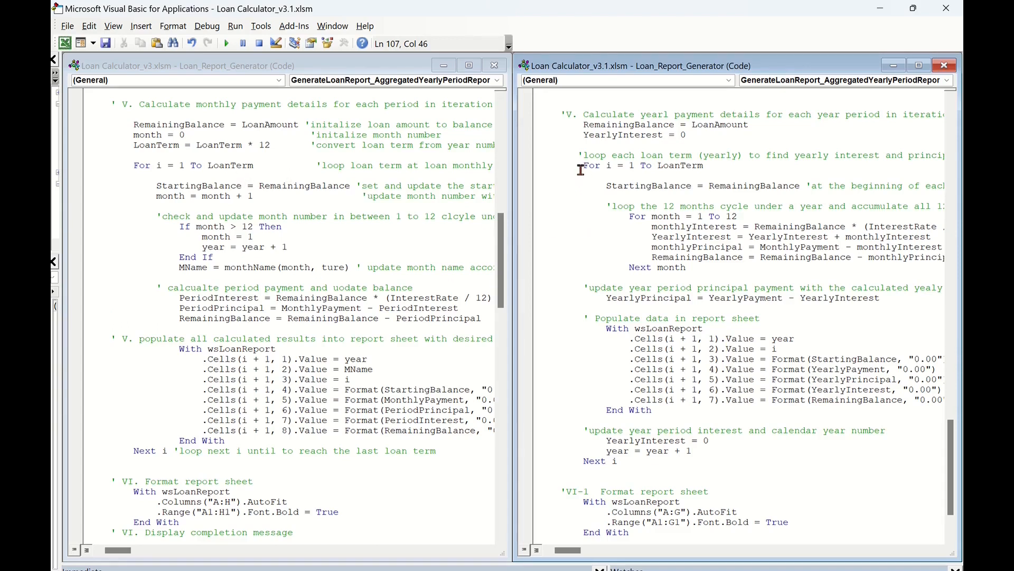
{"action": "mouse_move", "coordinate": [694, 170]}
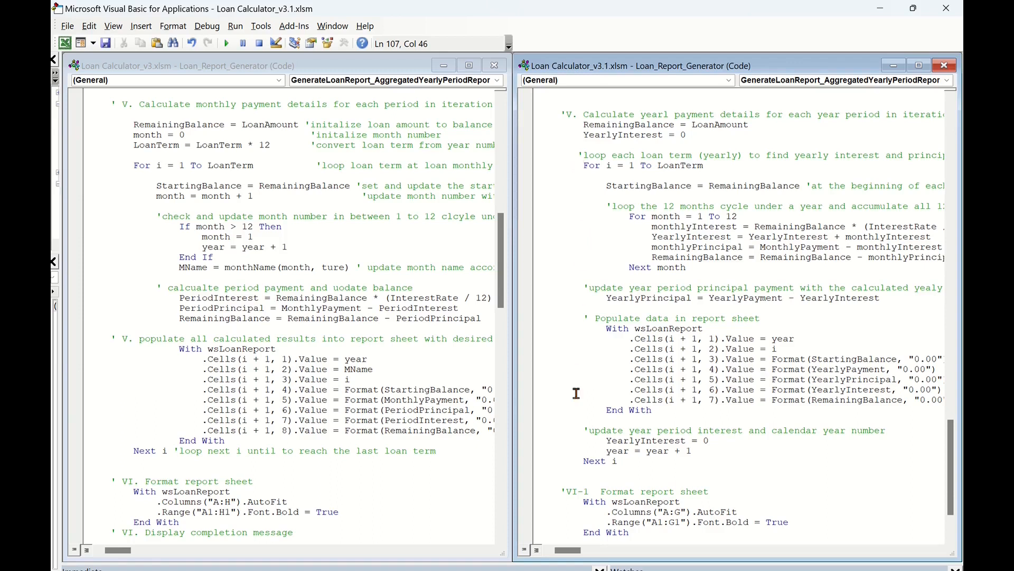
{"action": "mouse_move", "coordinate": [623, 212]}
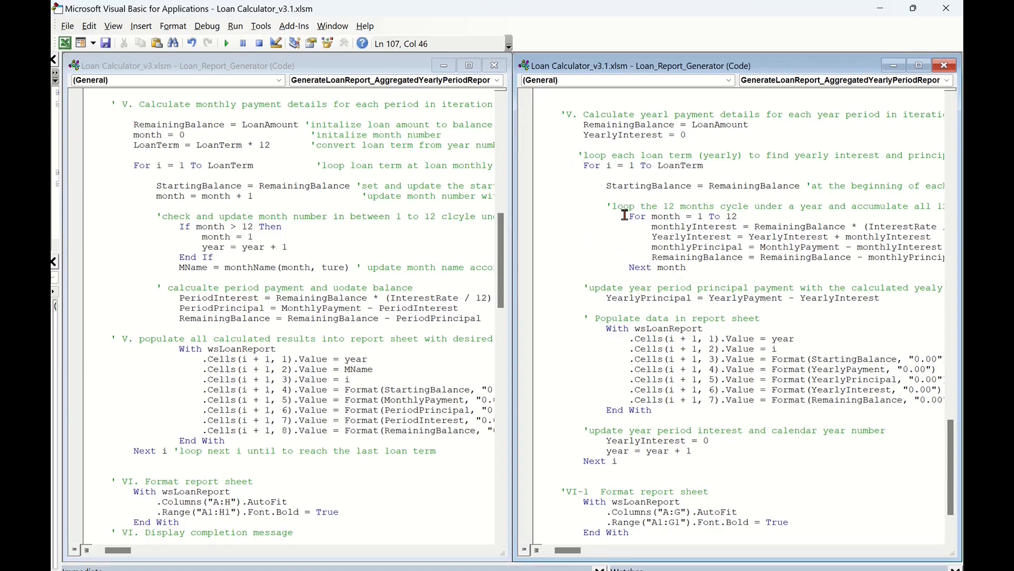
{"action": "mouse_move", "coordinate": [630, 267]}
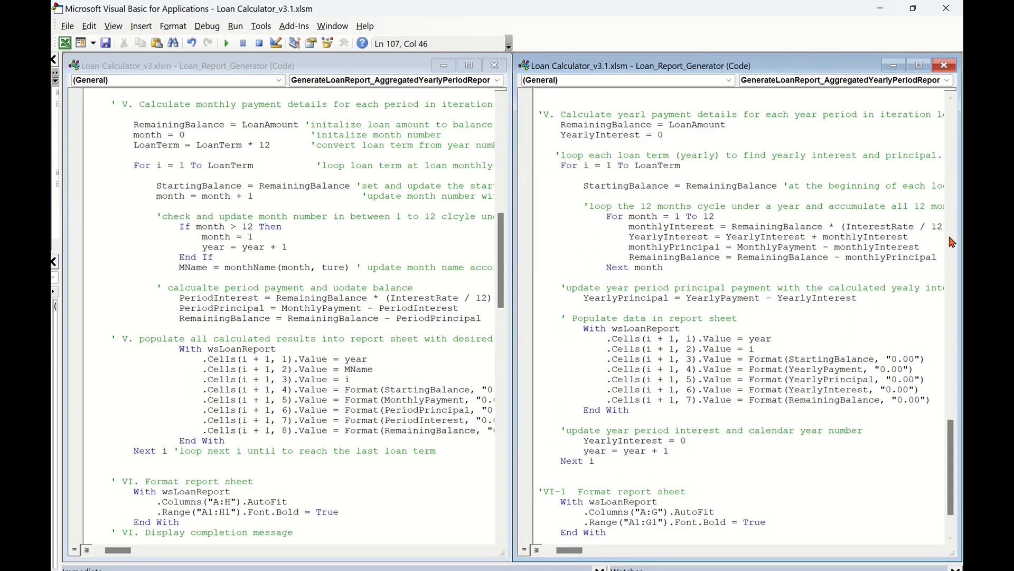
{"action": "mouse_move", "coordinate": [608, 197]}
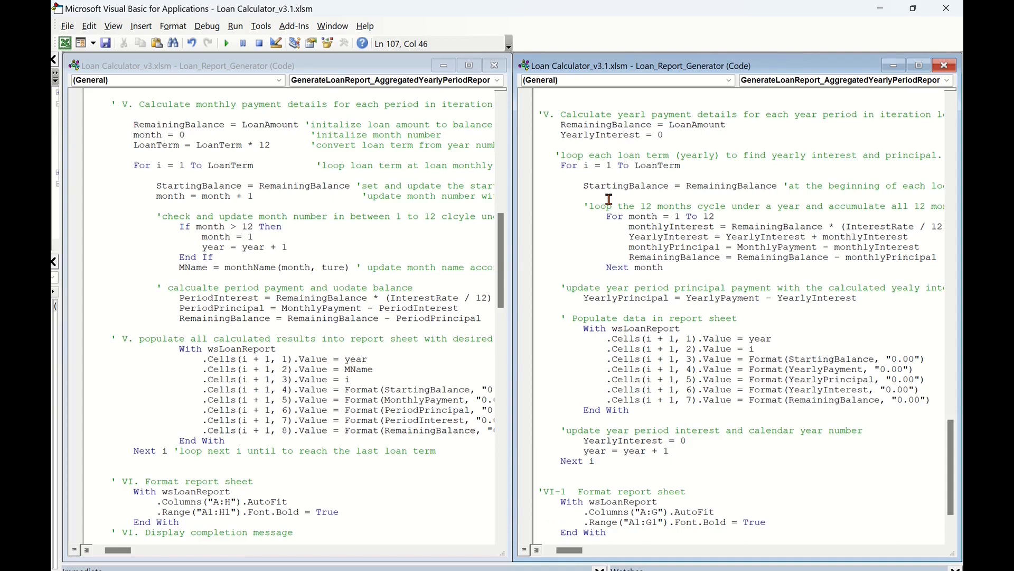
{"action": "mouse_move", "coordinate": [624, 229]}
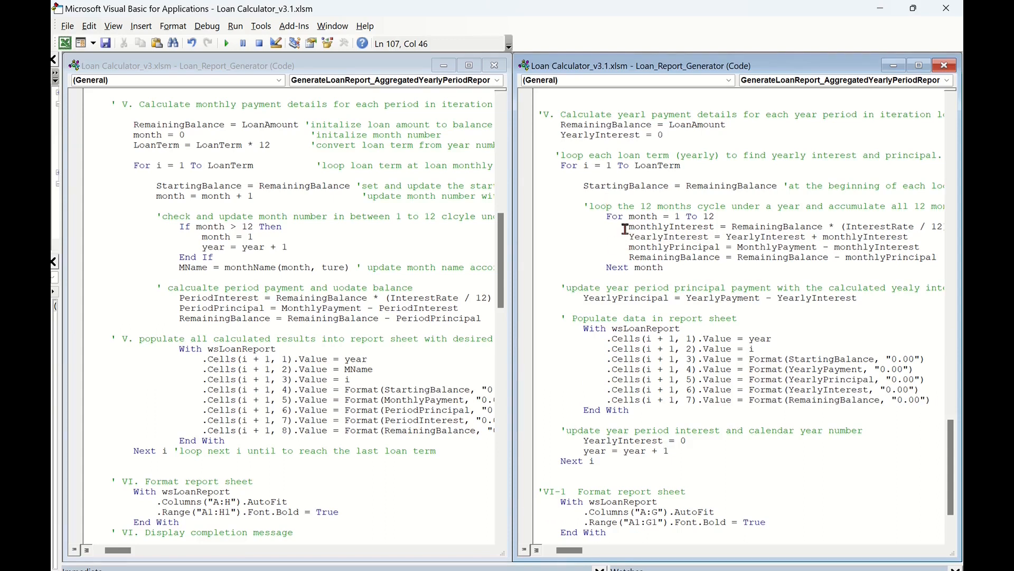
{"action": "mouse_move", "coordinate": [918, 225]}
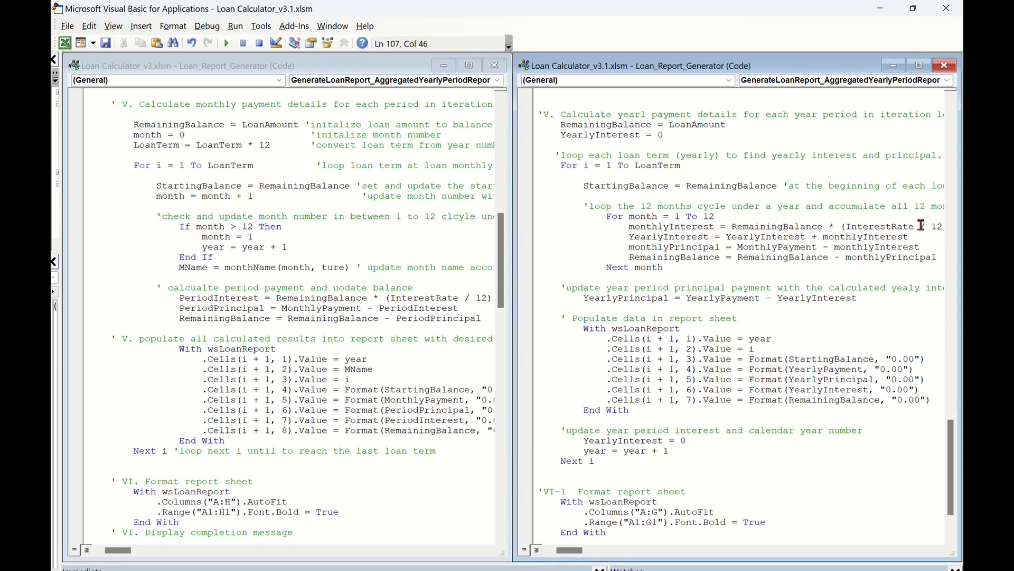
{"action": "mouse_move", "coordinate": [706, 237]}
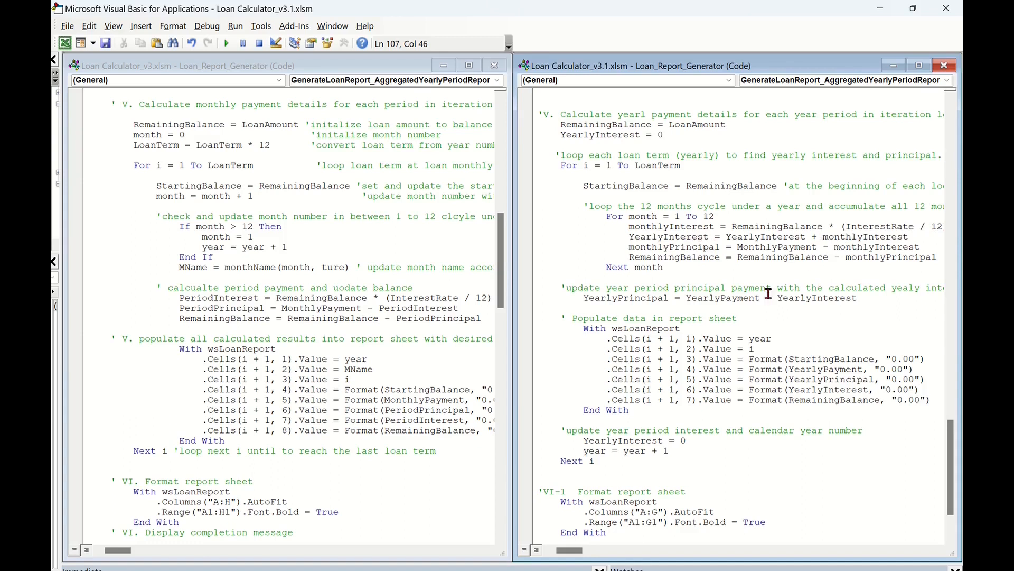
{"action": "mouse_move", "coordinate": [770, 247]}
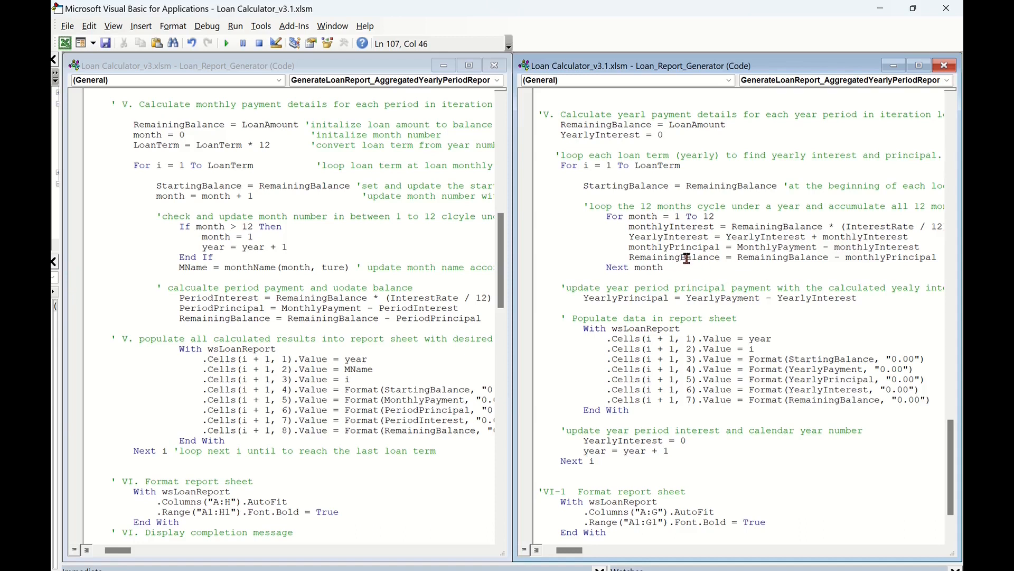
{"action": "mouse_move", "coordinate": [876, 254]}
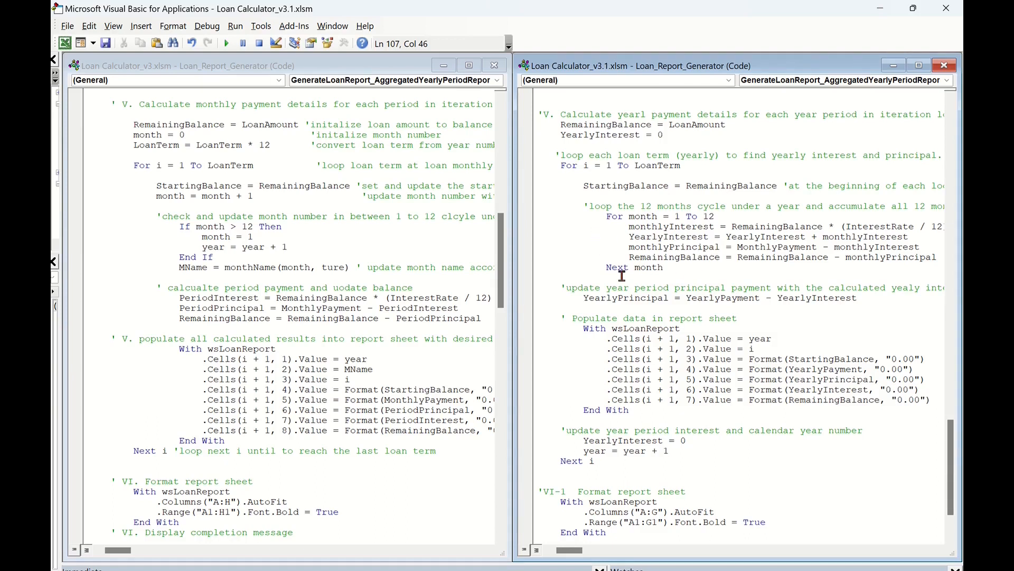
{"action": "mouse_move", "coordinate": [660, 236]}
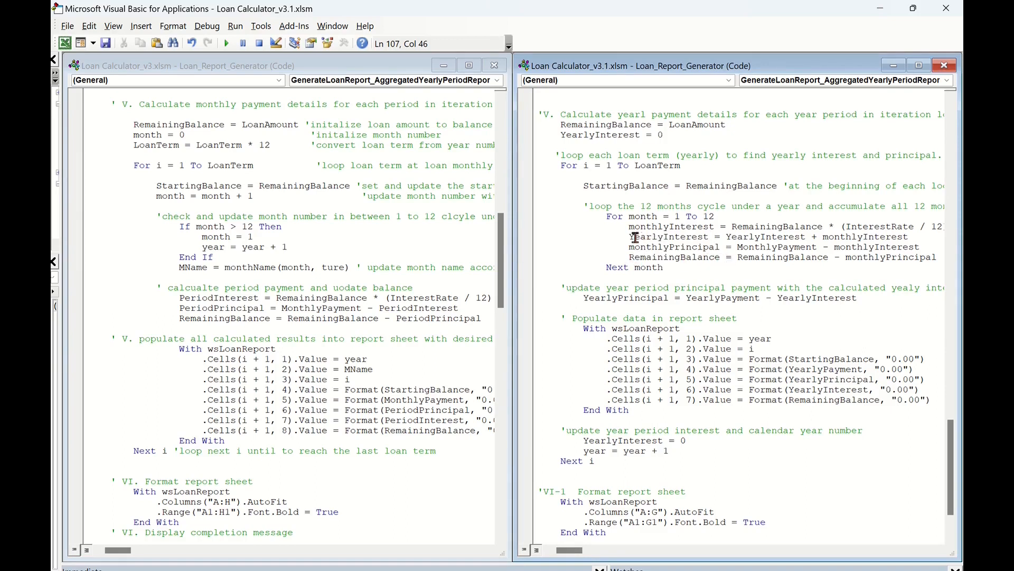
{"action": "mouse_move", "coordinate": [690, 245]}
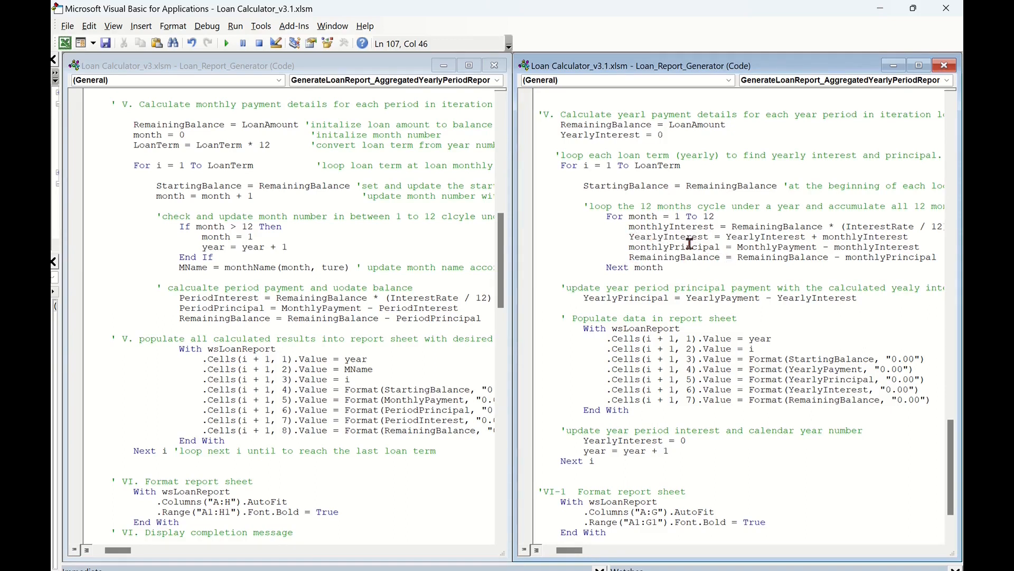
{"action": "mouse_move", "coordinate": [624, 300]}
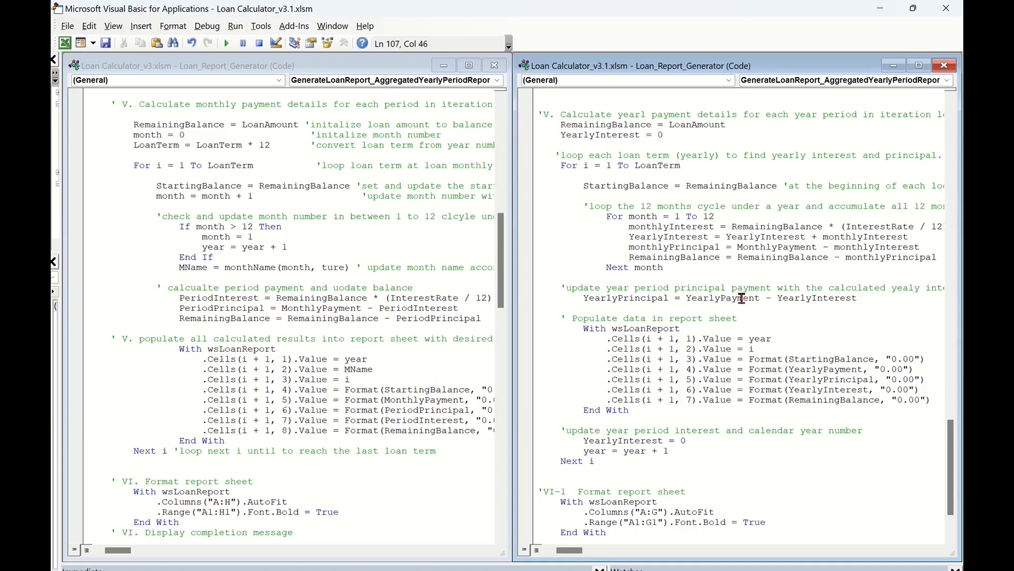
{"action": "mouse_move", "coordinate": [640, 259]}
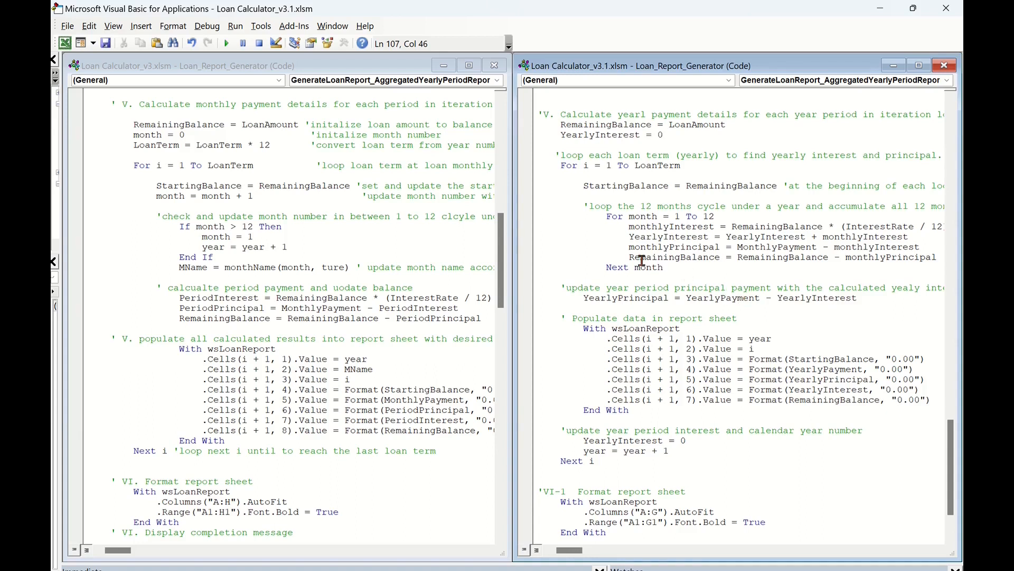
{"action": "mouse_move", "coordinate": [678, 335]}
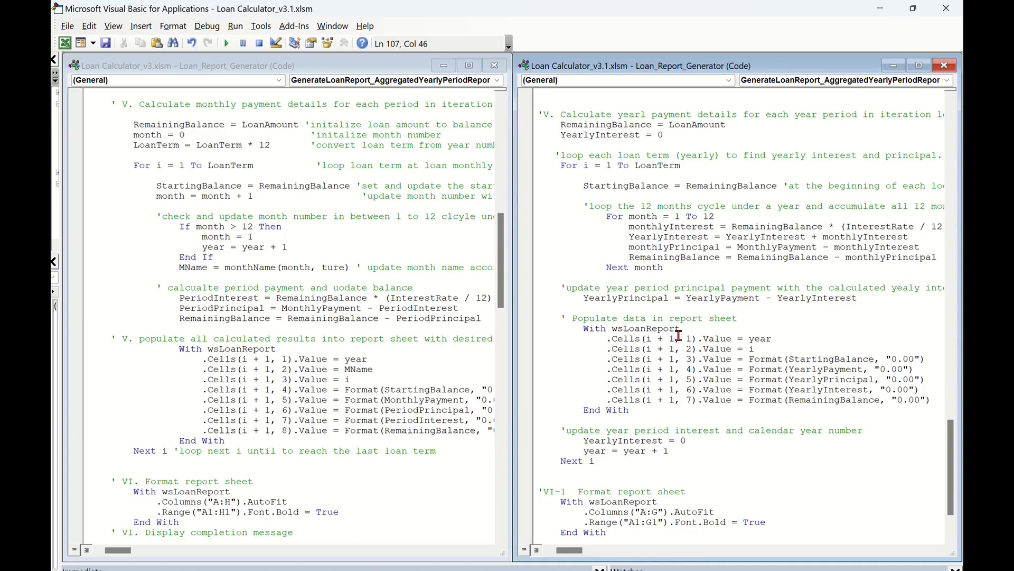
{"action": "mouse_move", "coordinate": [573, 241]}
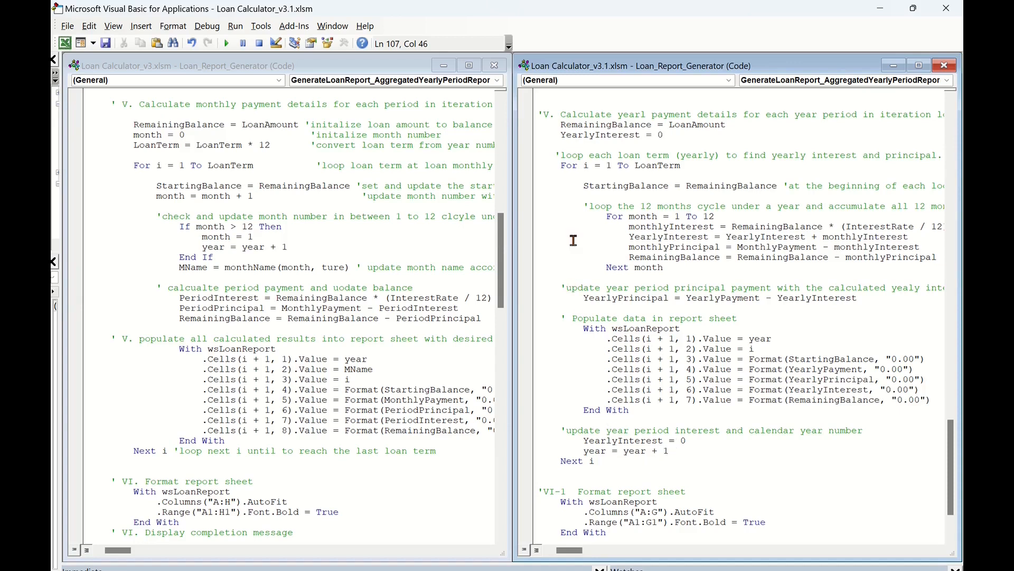
{"action": "mouse_move", "coordinate": [684, 186]}
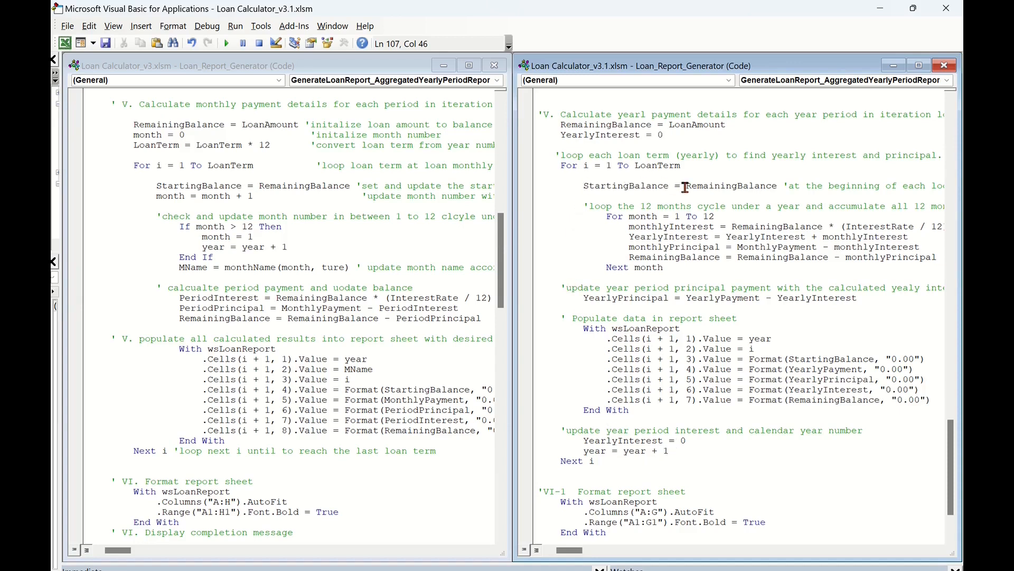
{"action": "mouse_move", "coordinate": [820, 232]}
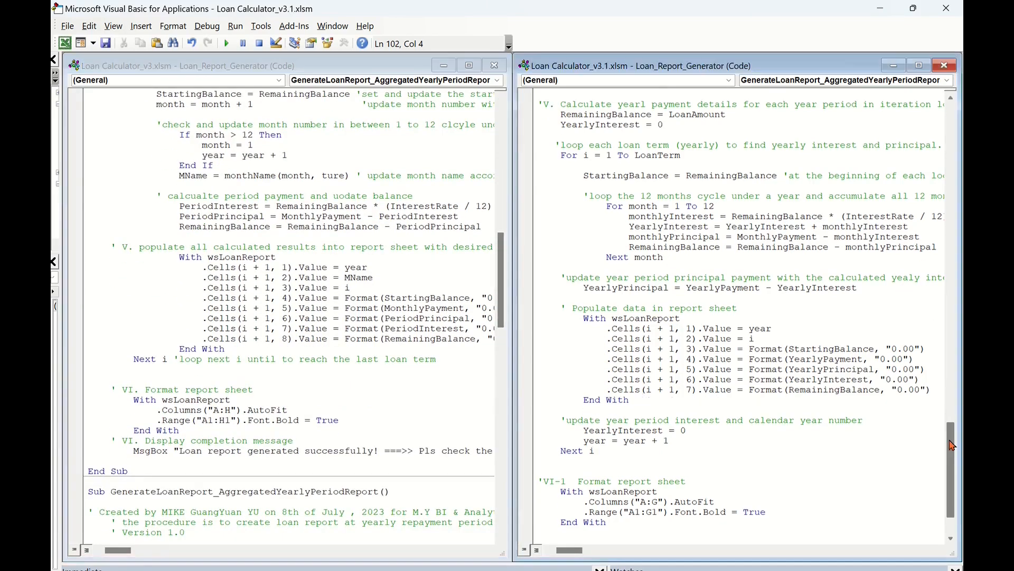
{"action": "scroll", "scroll_direction": "down", "scroll_amount": 3}
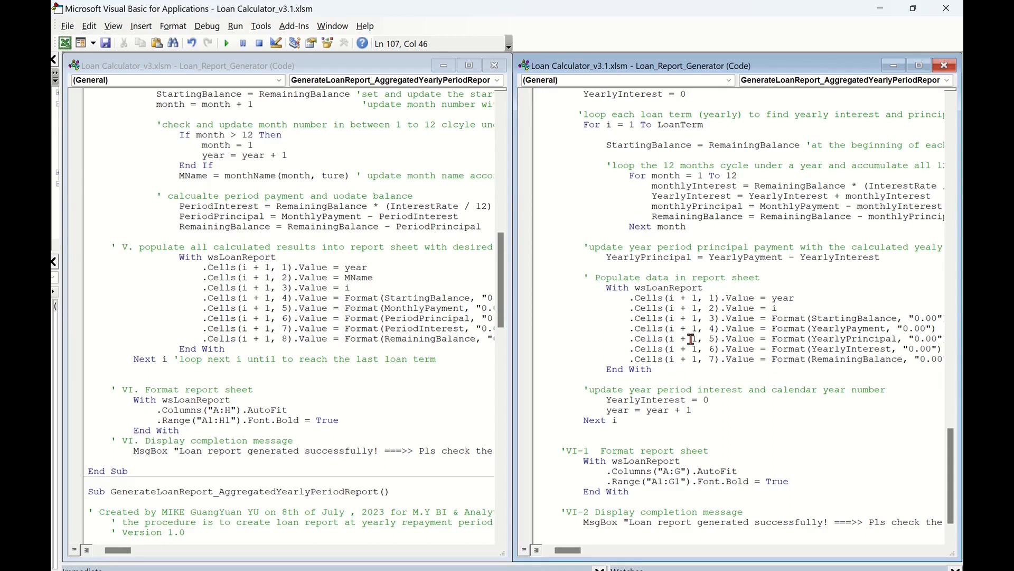
{"action": "mouse_move", "coordinate": [671, 374]}
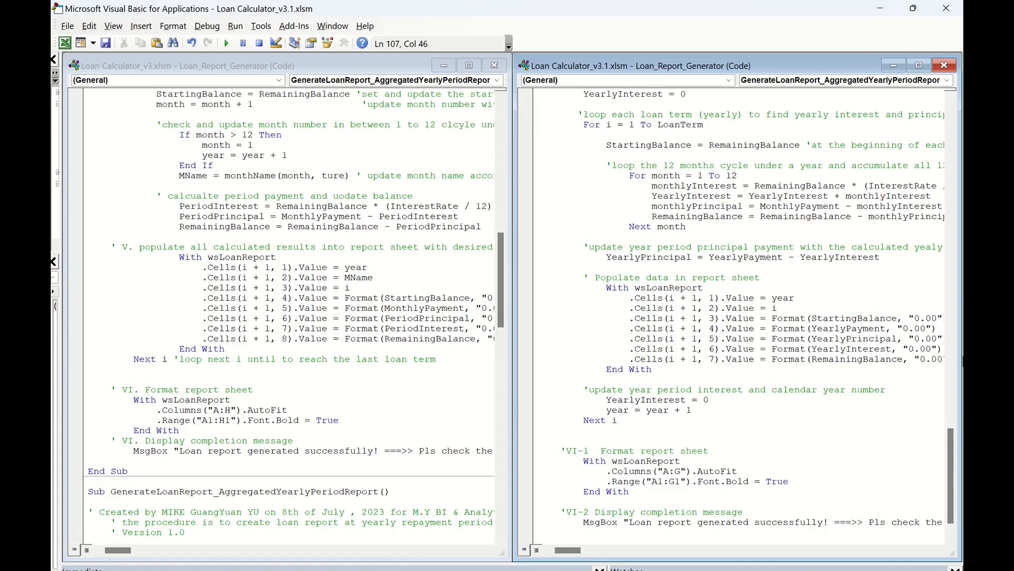
{"action": "scroll", "scroll_direction": "down", "scroll_amount": 3}
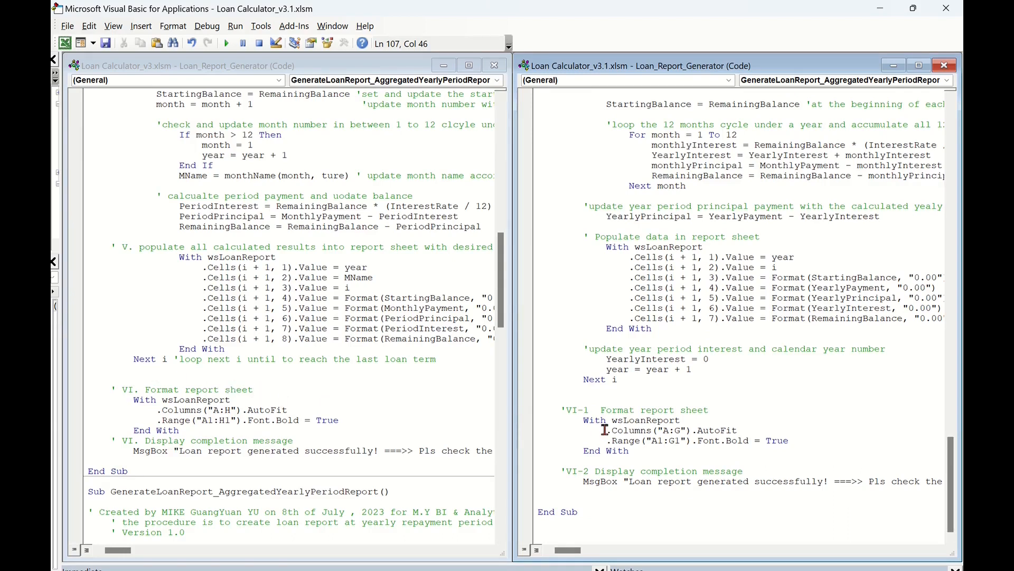
{"action": "mouse_move", "coordinate": [705, 445]}
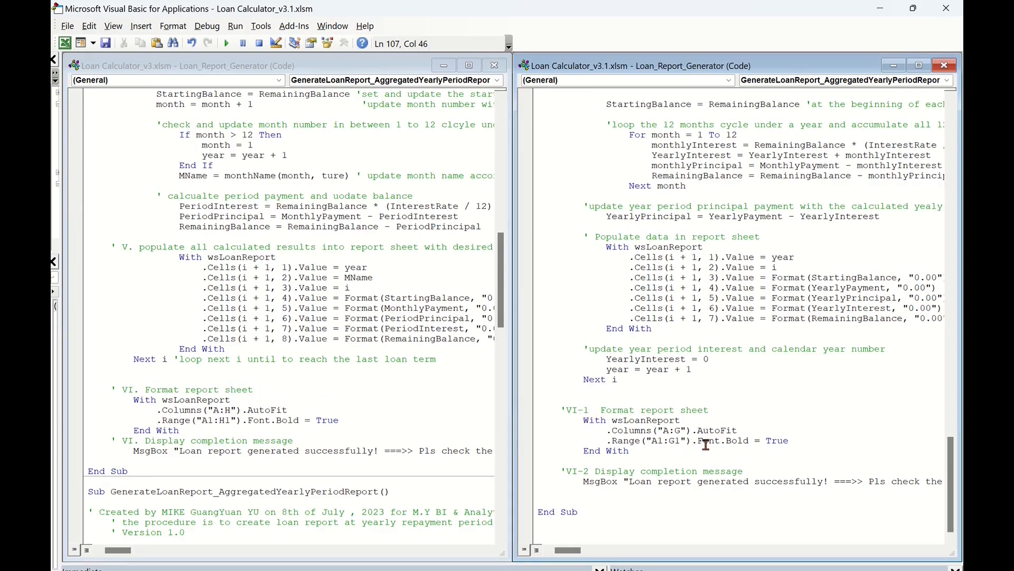
{"action": "mouse_move", "coordinate": [607, 434]}
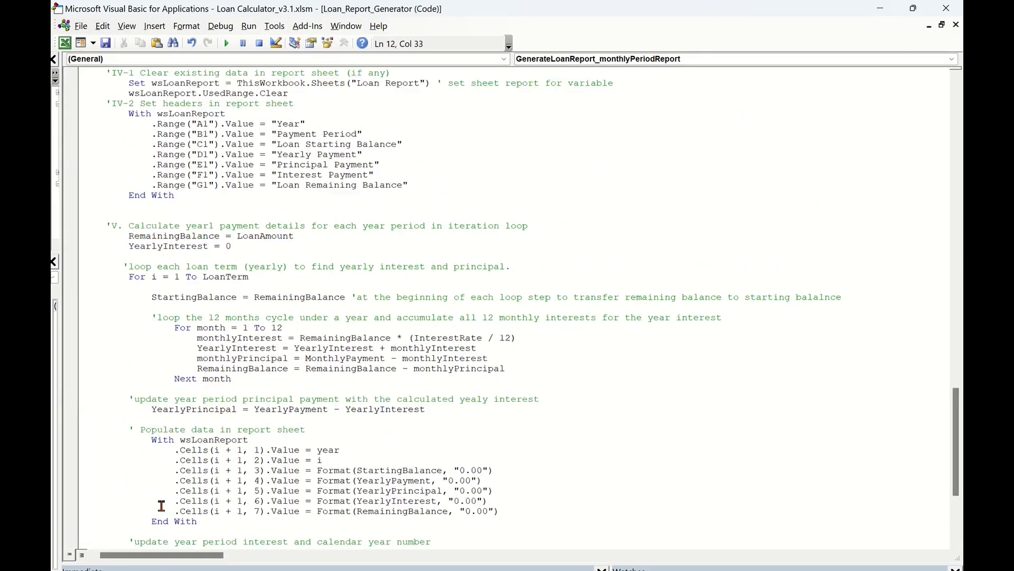
Step: Rerun the yearly macro for a 10-row 2024–2033 schedule, then view the Loan sheet
{"action": "scroll", "scroll_direction": "up", "scroll_amount": 3}
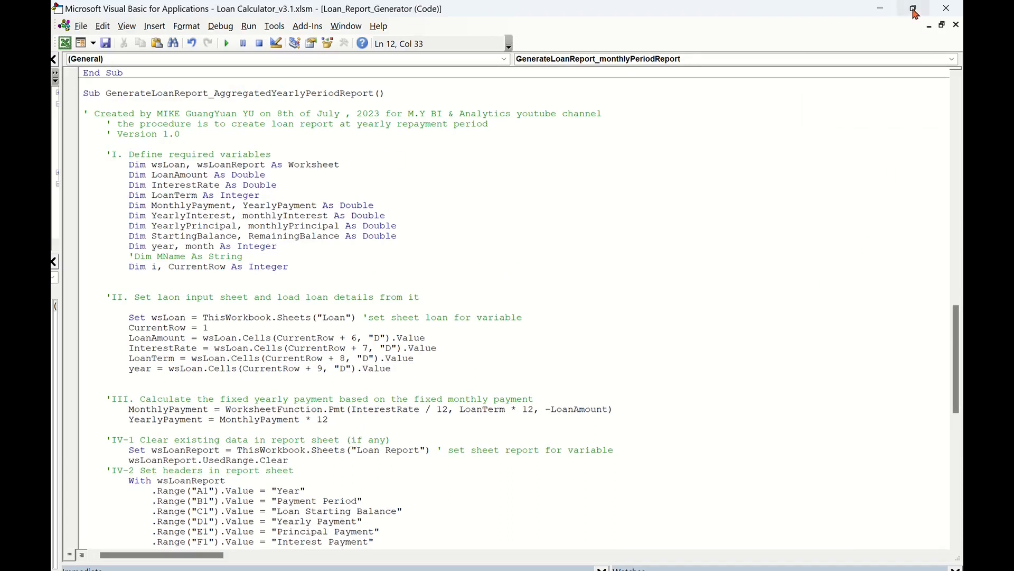
{"action": "left_click", "coordinate": [913, 8]}
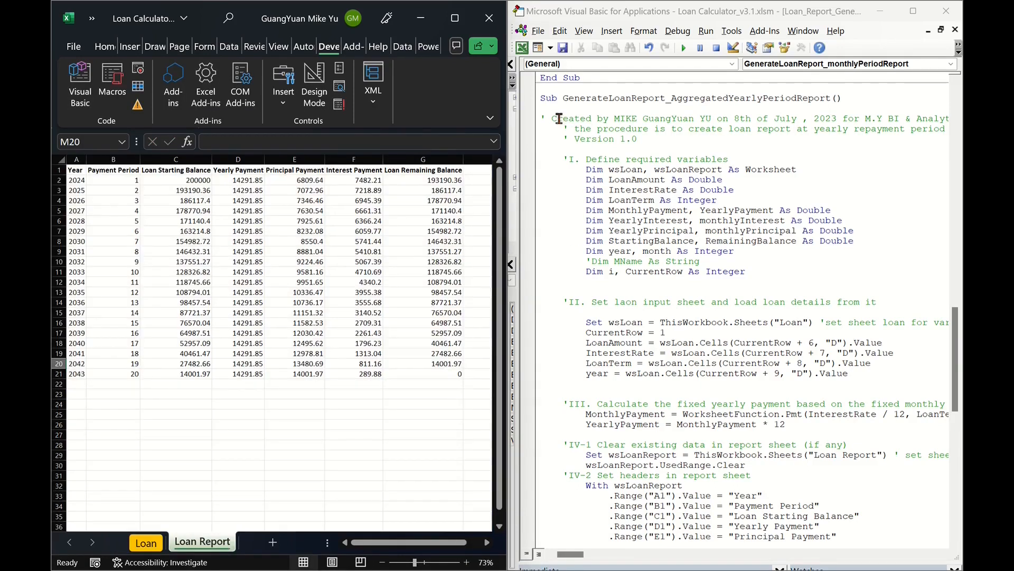
{"action": "left_click", "coordinate": [685, 48]}
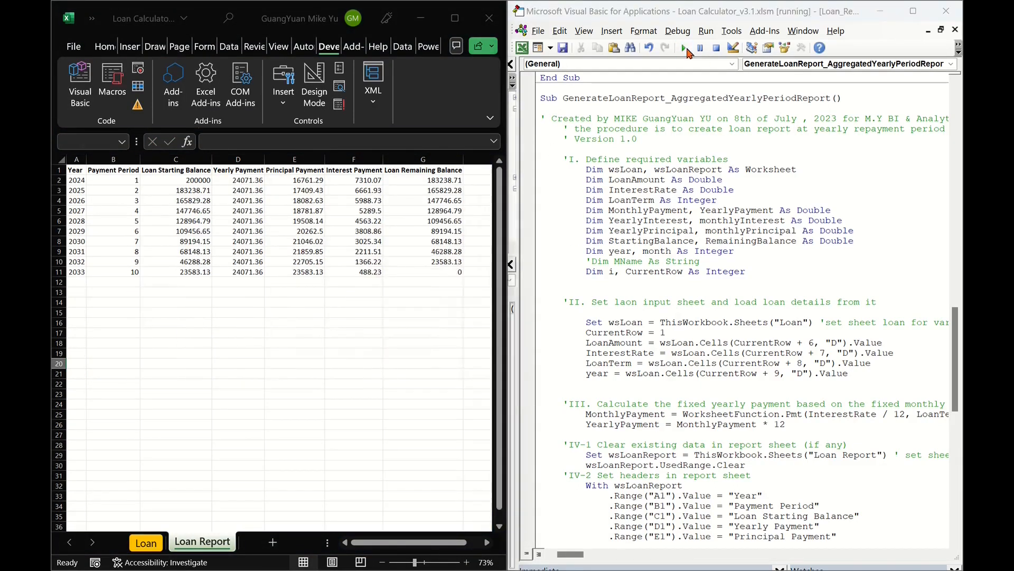
{"action": "left_click", "coordinate": [684, 47]}
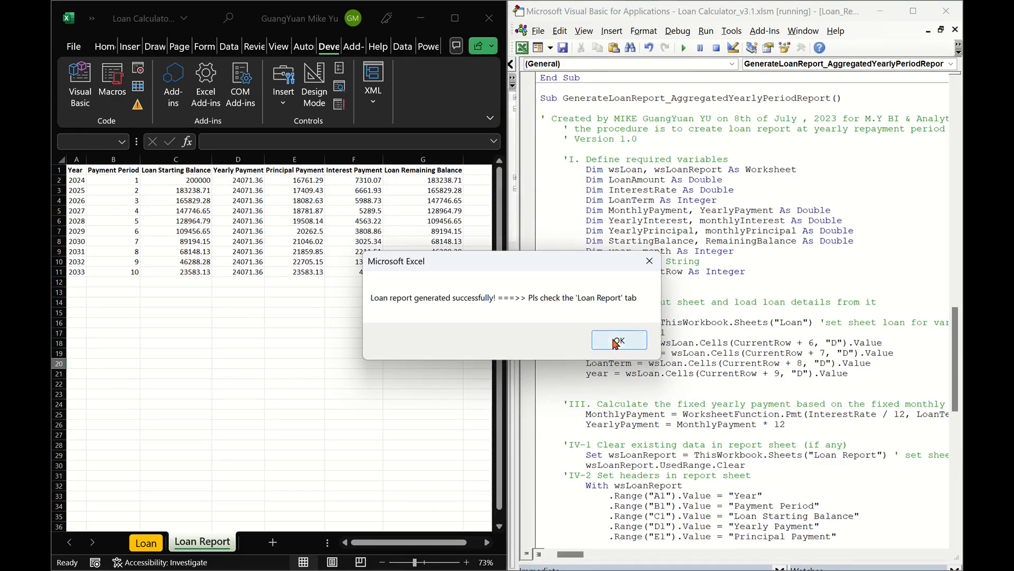
{"action": "left_click", "coordinate": [618, 340]}
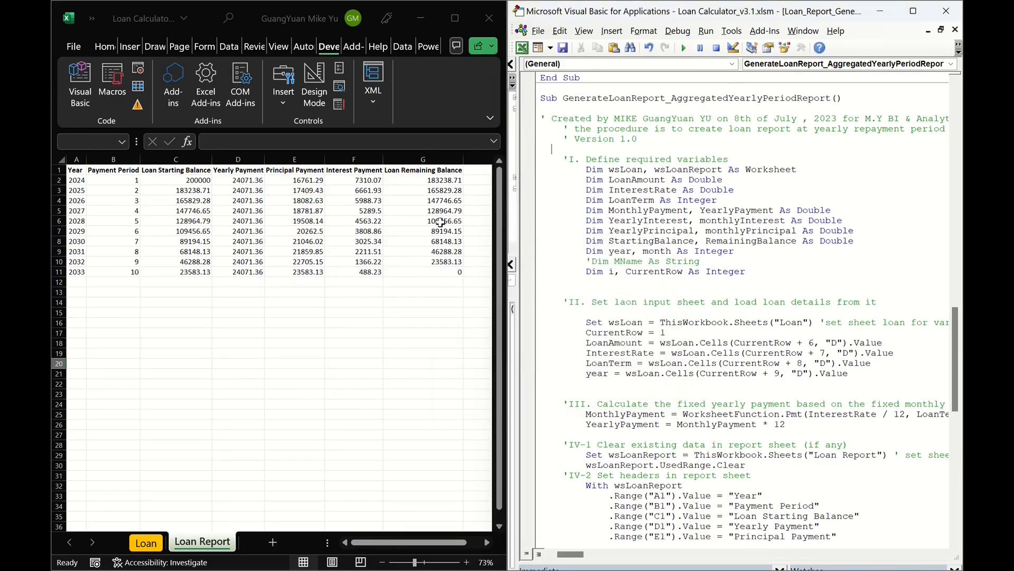
{"action": "left_click", "coordinate": [146, 541]}
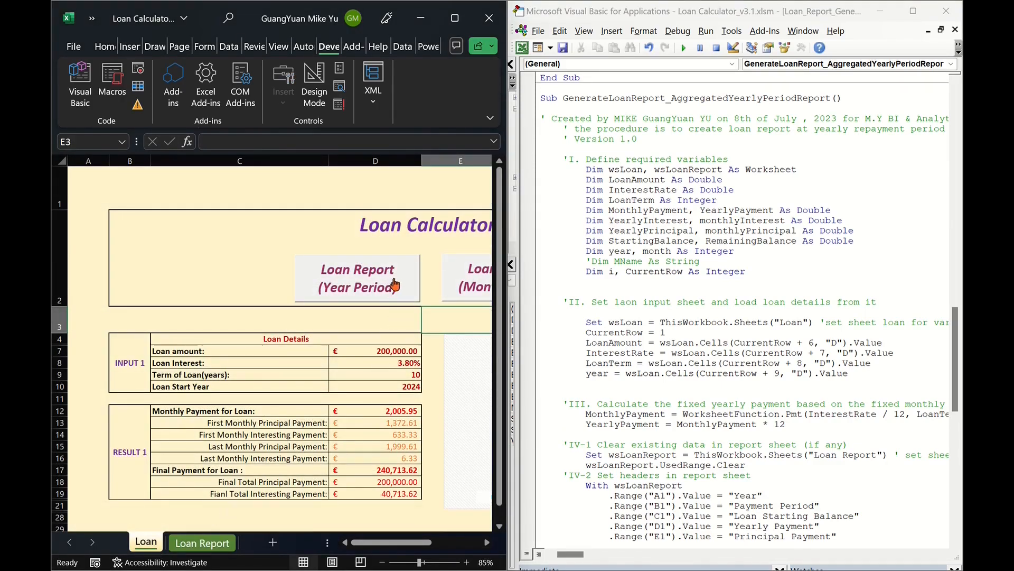
{"action": "mouse_move", "coordinate": [396, 287]}
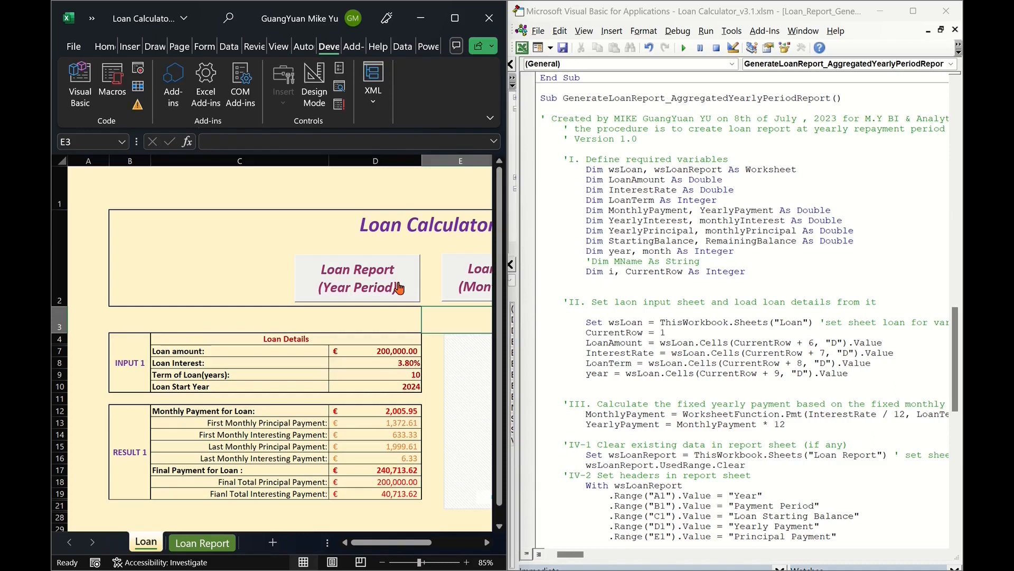
{"action": "mouse_move", "coordinate": [406, 292]}
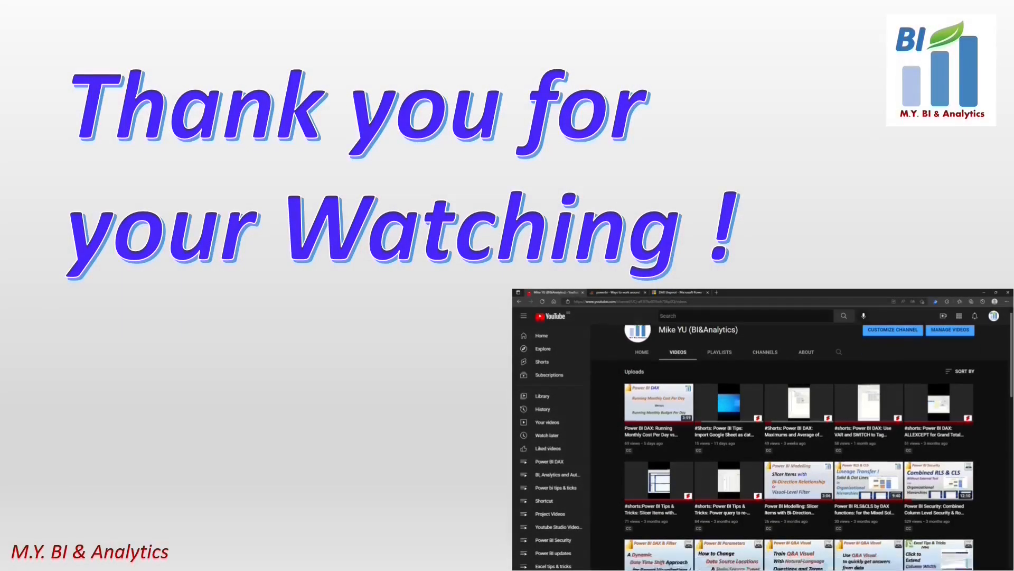
{"action": "scroll", "scroll_direction": "down", "scroll_amount": 3}
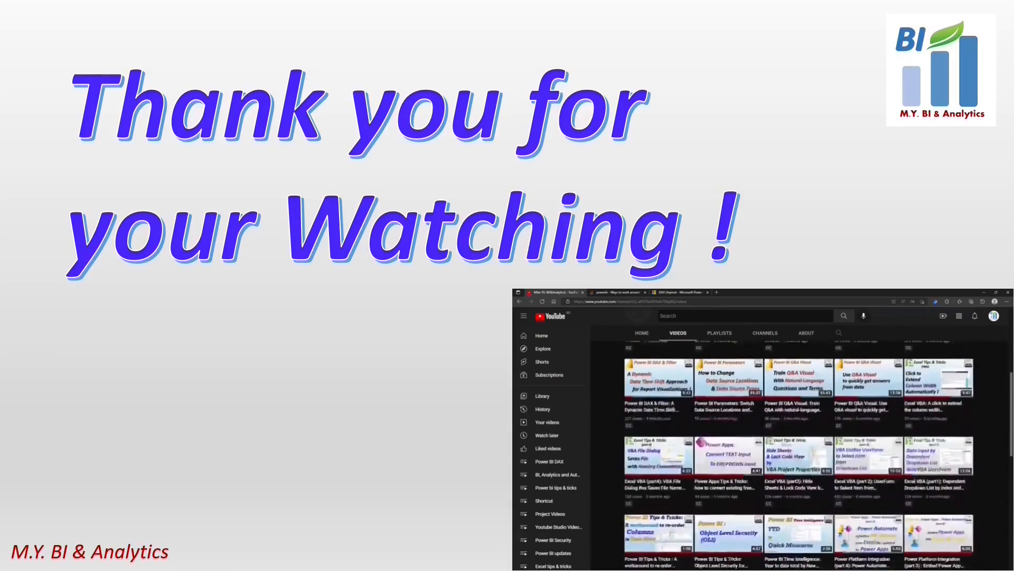
{"action": "scroll", "scroll_direction": "down", "scroll_amount": 3}
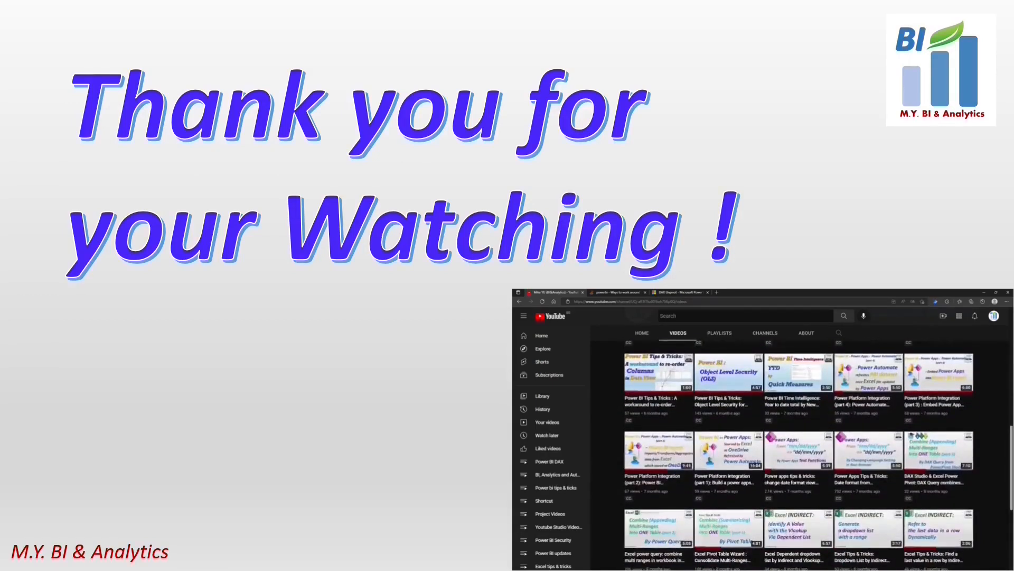